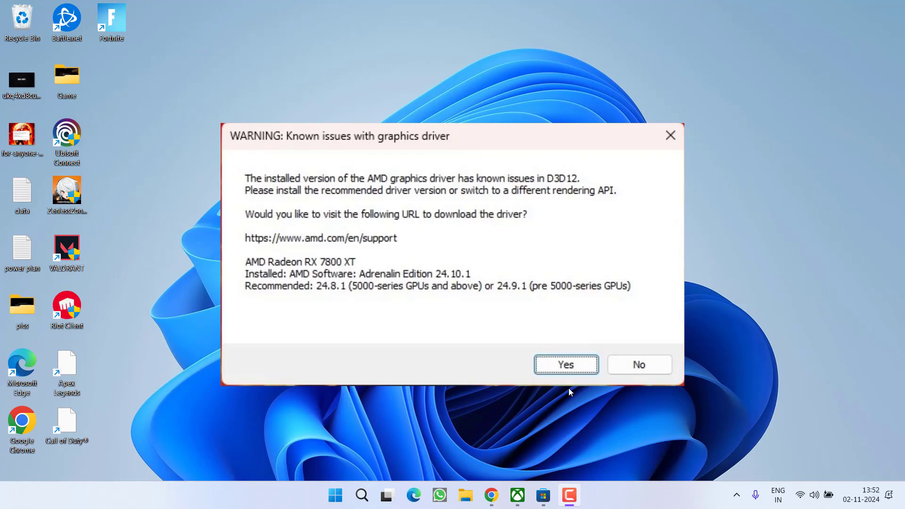
{"action": "mouse_move", "coordinate": [572, 389]}
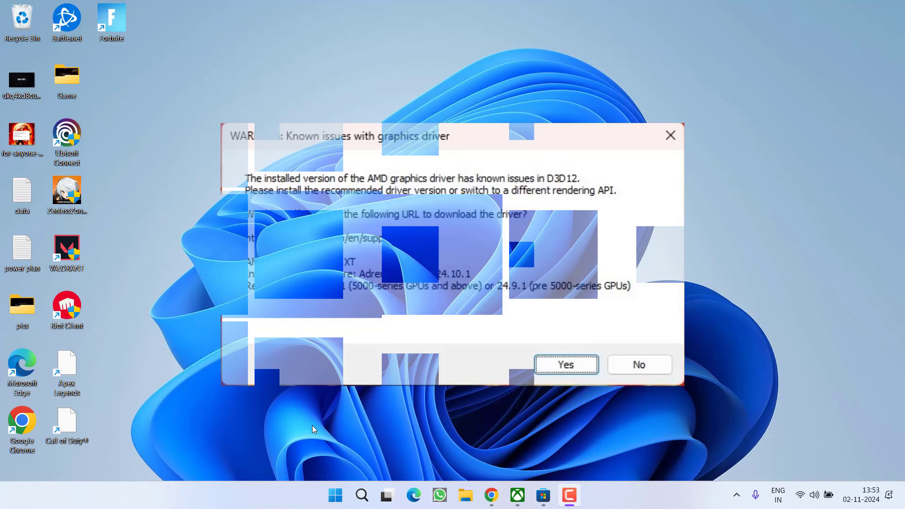
Step: Expand the taskbar's hidden tray icons after dismissing the AMD driver warning
{"action": "left_click", "coordinate": [736, 496]}
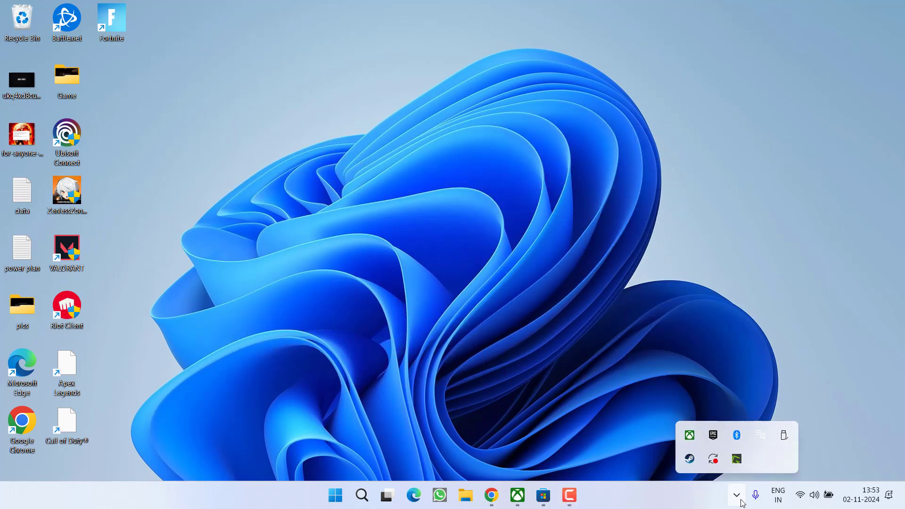
{"action": "mouse_move", "coordinate": [697, 416]}
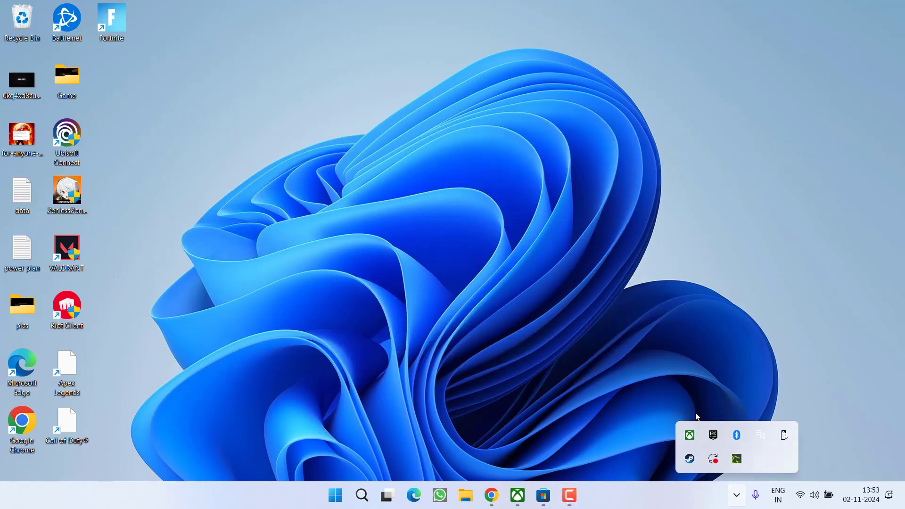
Step: Enable Fortnite's launch options in Epic and replace -dx12 with -dx11
{"action": "left_click", "coordinate": [713, 435]}
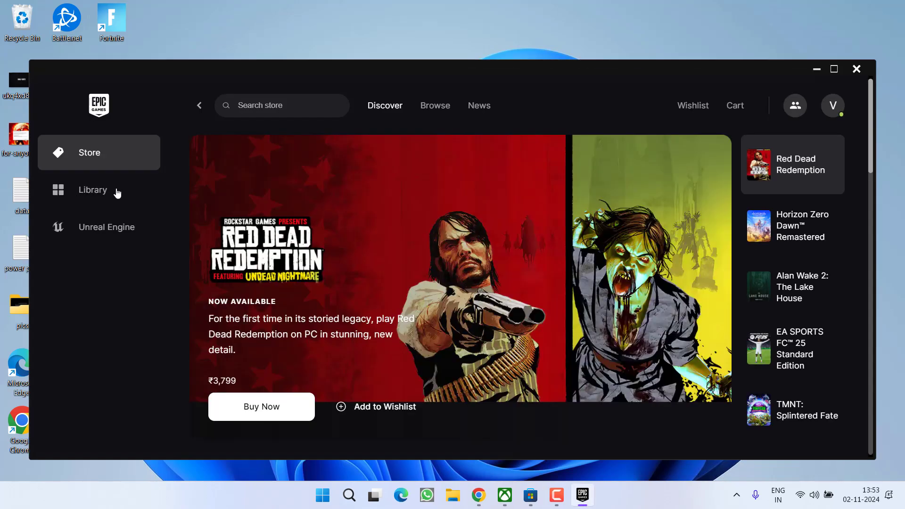
{"action": "left_click", "coordinate": [92, 190]}
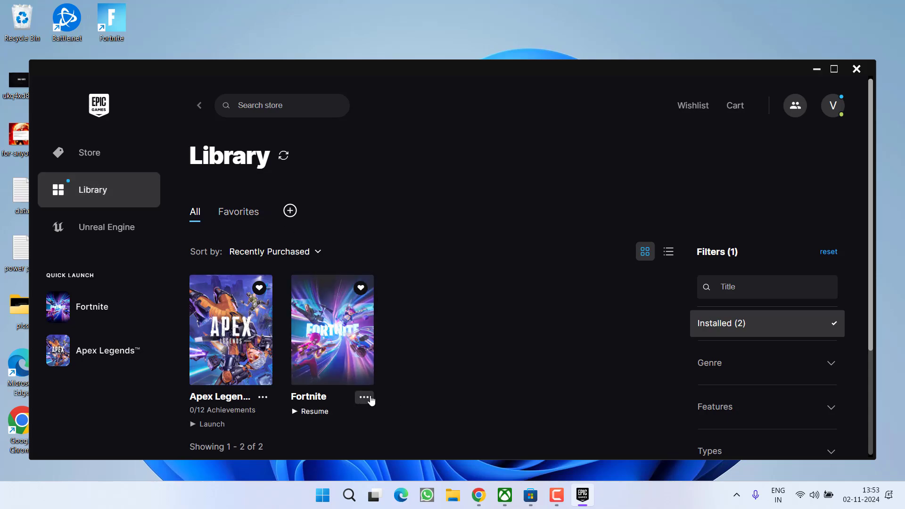
{"action": "left_click", "coordinate": [364, 397]}
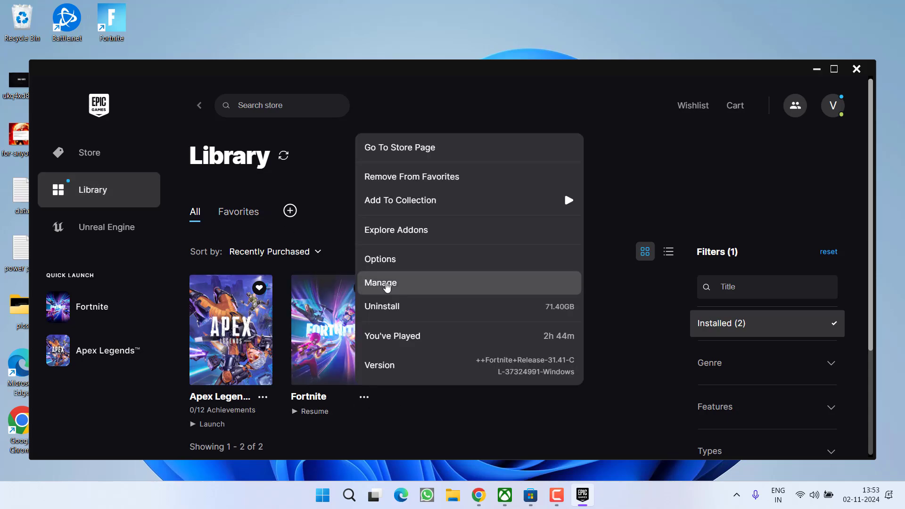
{"action": "left_click", "coordinate": [381, 283]}
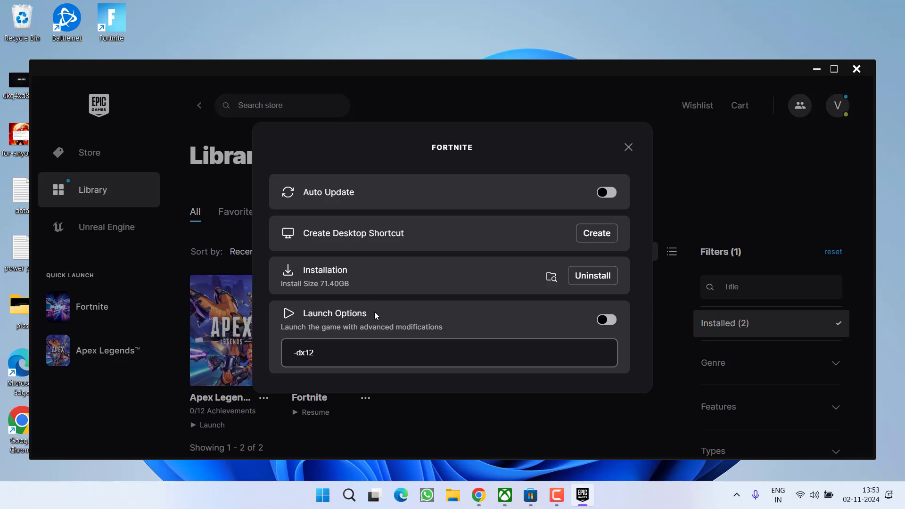
{"action": "mouse_move", "coordinate": [619, 325]}
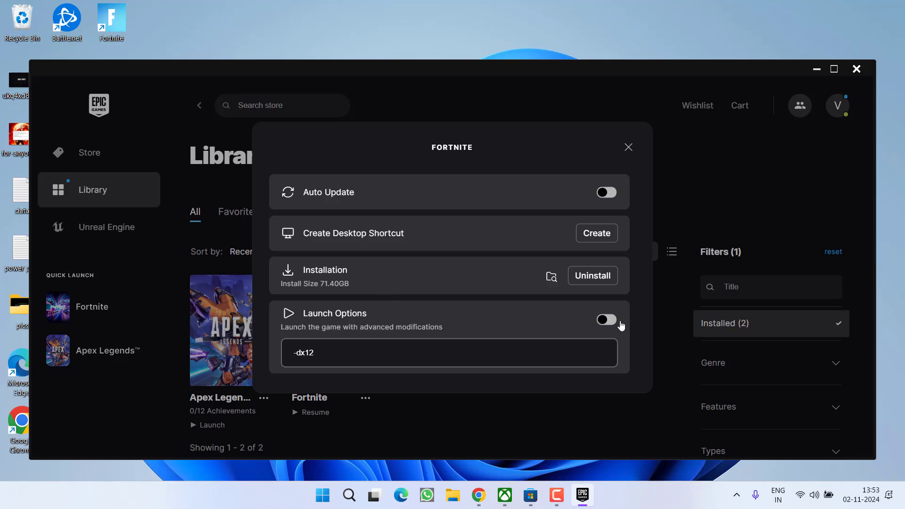
{"action": "left_click", "coordinate": [606, 319]}
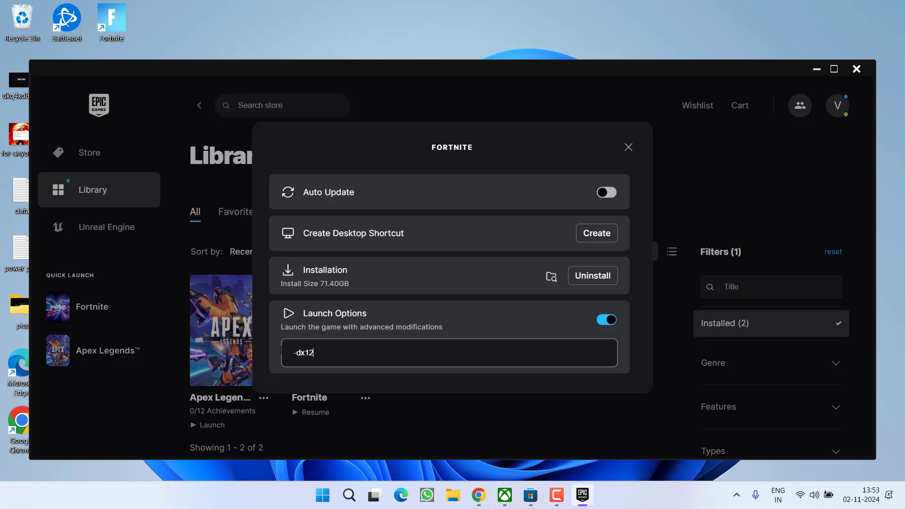
{"action": "key", "text": "ctrl+a"}
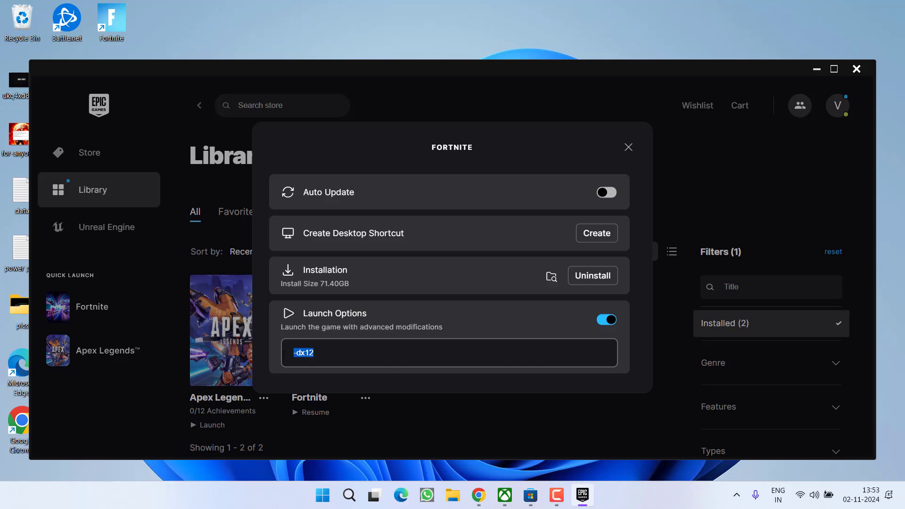
{"action": "type", "text": "-dx11"}
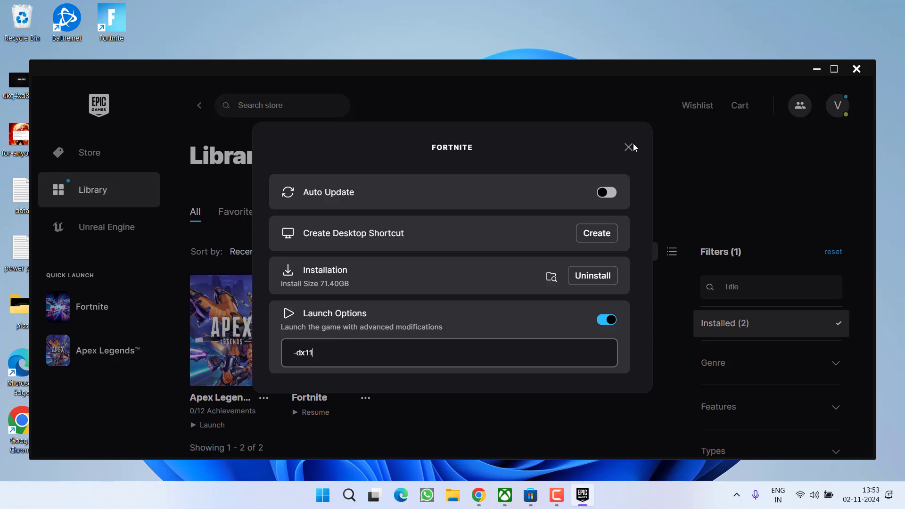
{"action": "left_click", "coordinate": [628, 147]}
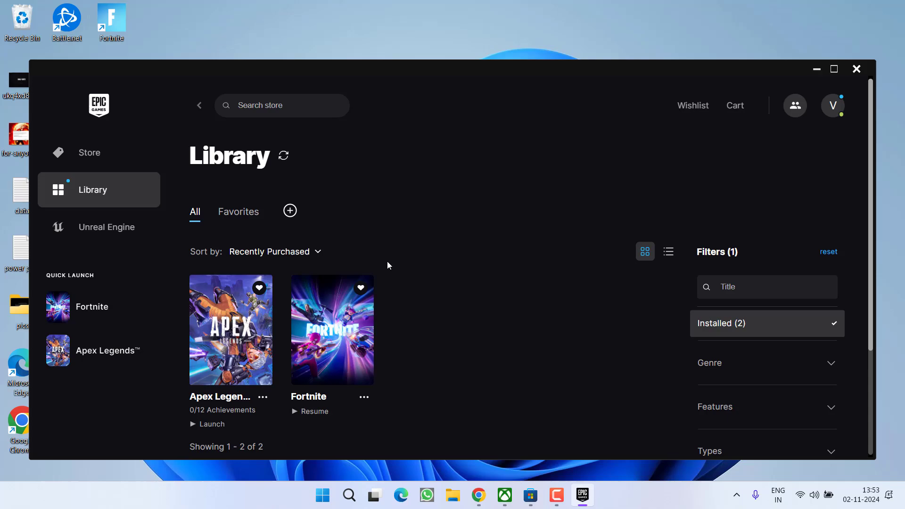
{"action": "mouse_move", "coordinate": [486, 433]}
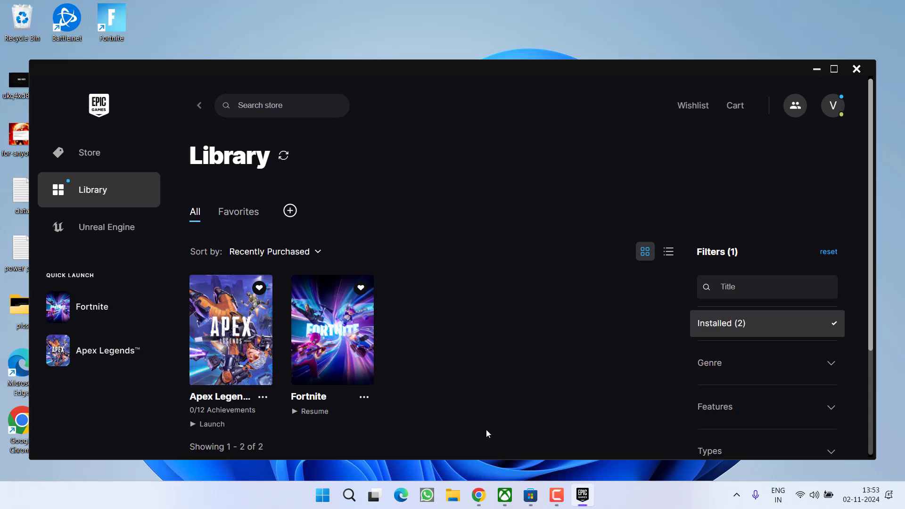
Step: Set Wuthering Waves' Steam launch option to -dx11 and close Steam
{"action": "left_click", "coordinate": [735, 494]}
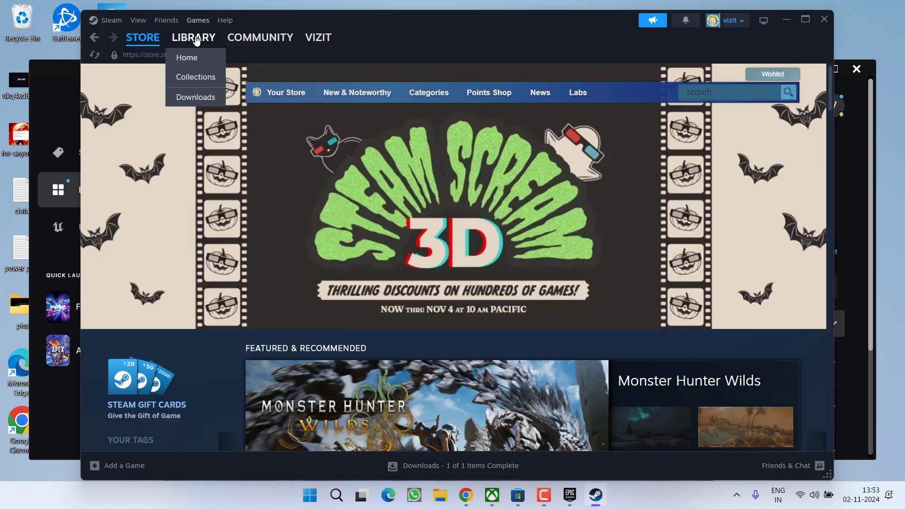
{"action": "right_click", "coordinate": [139, 430]}
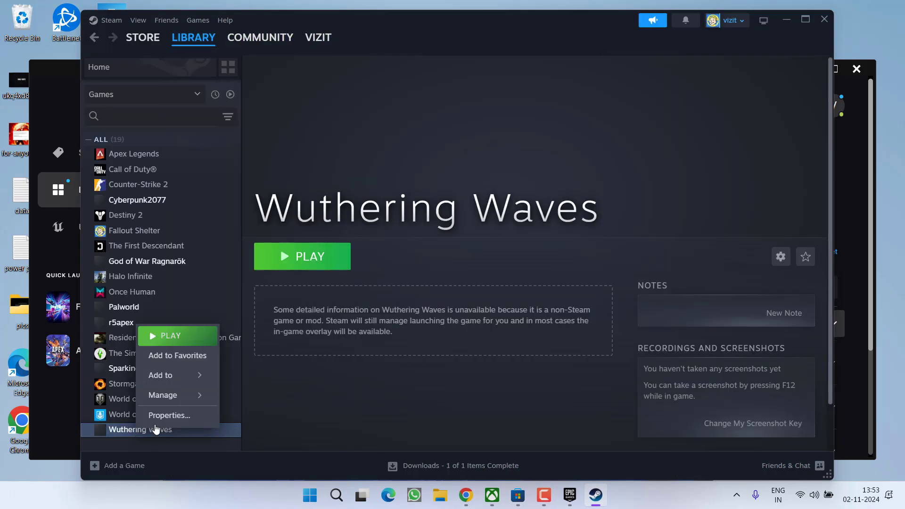
{"action": "left_click", "coordinate": [169, 414]}
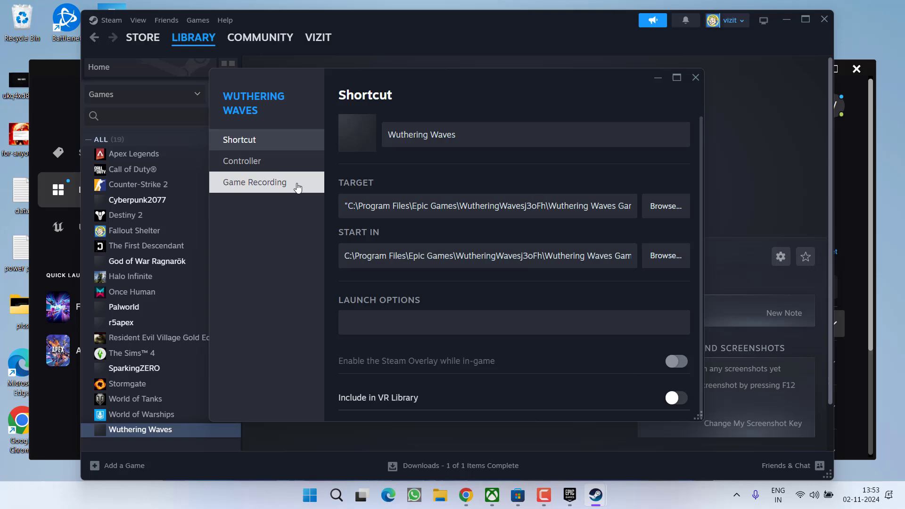
{"action": "left_click", "coordinate": [512, 321]}
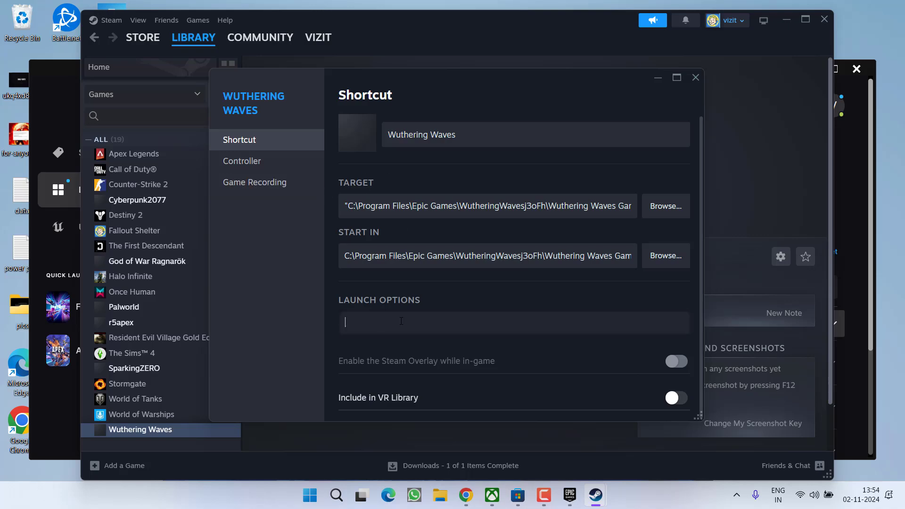
{"action": "type", "text": "-"}
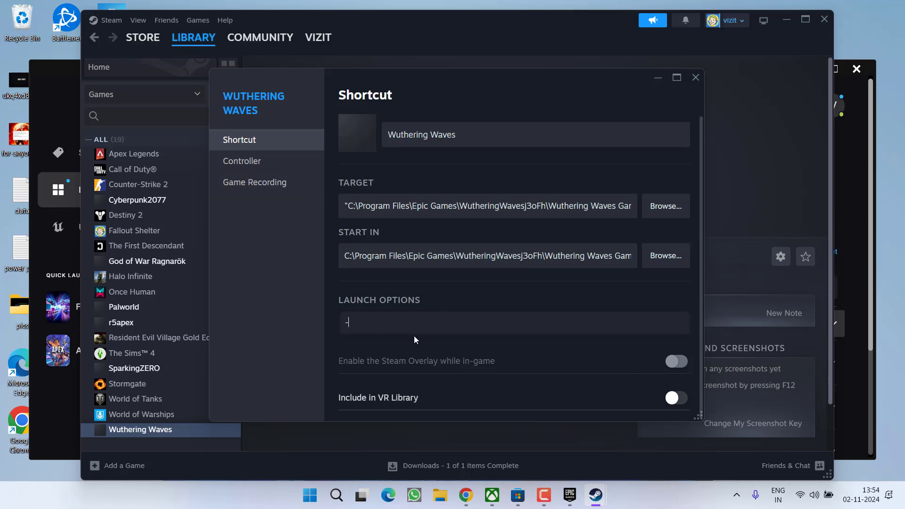
{"action": "type", "text": "dx11"}
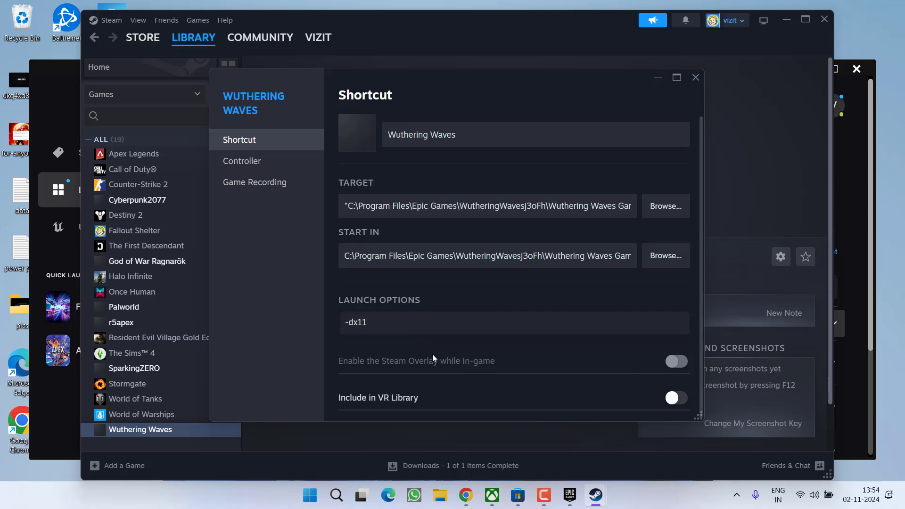
{"action": "left_click", "coordinate": [695, 77]}
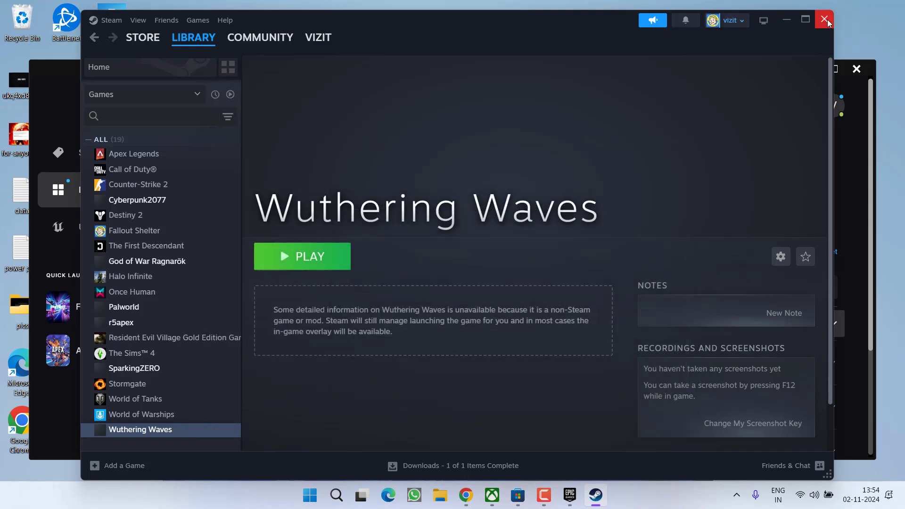
{"action": "left_click", "coordinate": [825, 19]}
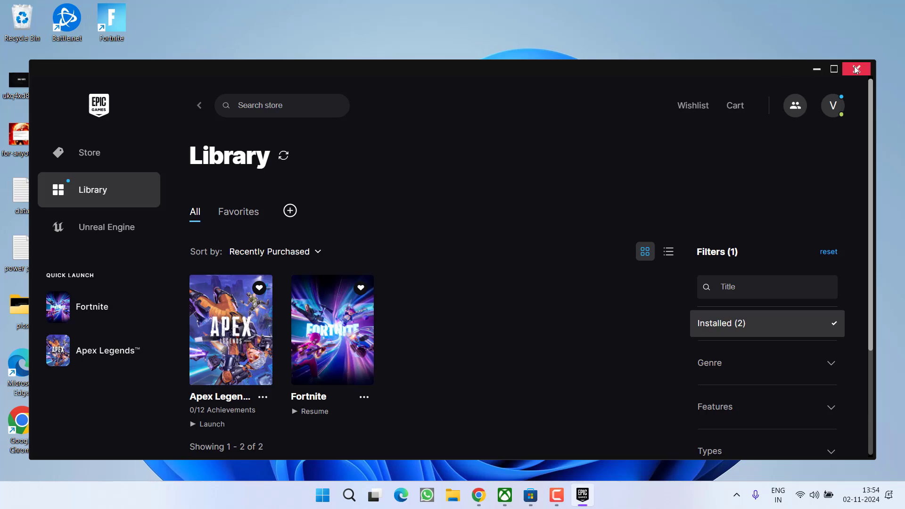
Step: Close the Epic Games Launcher and search Start for 'system settings'
{"action": "left_click", "coordinate": [856, 69]}
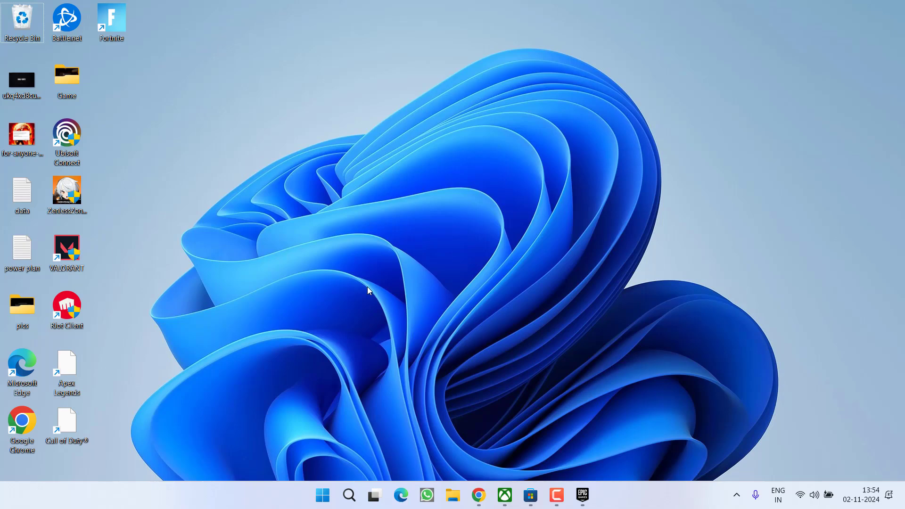
{"action": "mouse_move", "coordinate": [391, 357]}
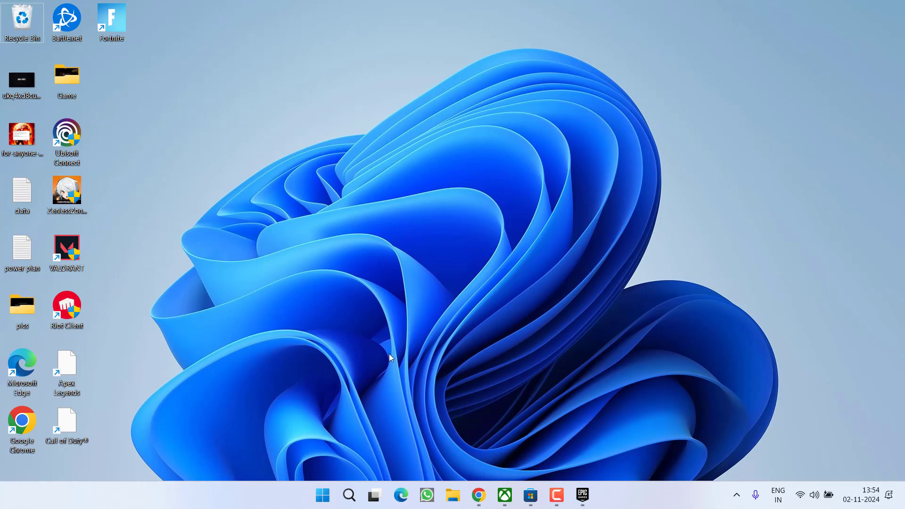
{"action": "left_click", "coordinate": [321, 494]}
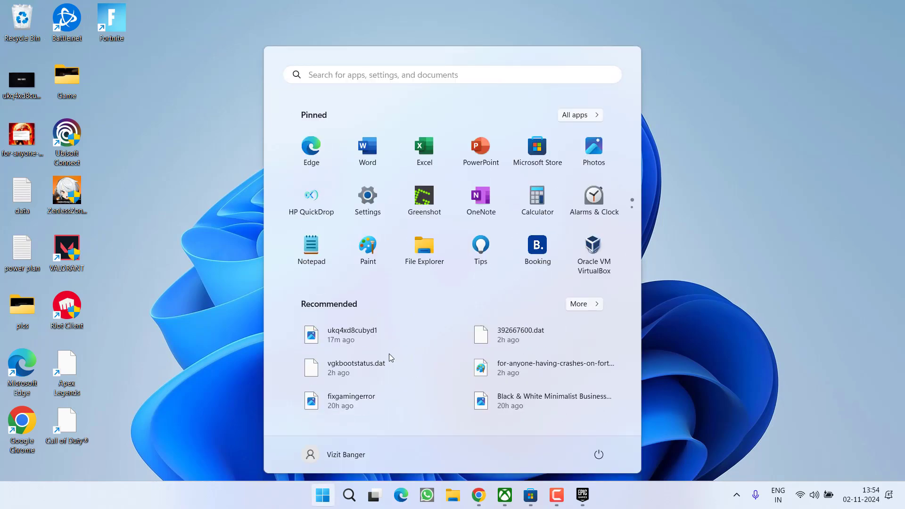
{"action": "type", "text": "system"}
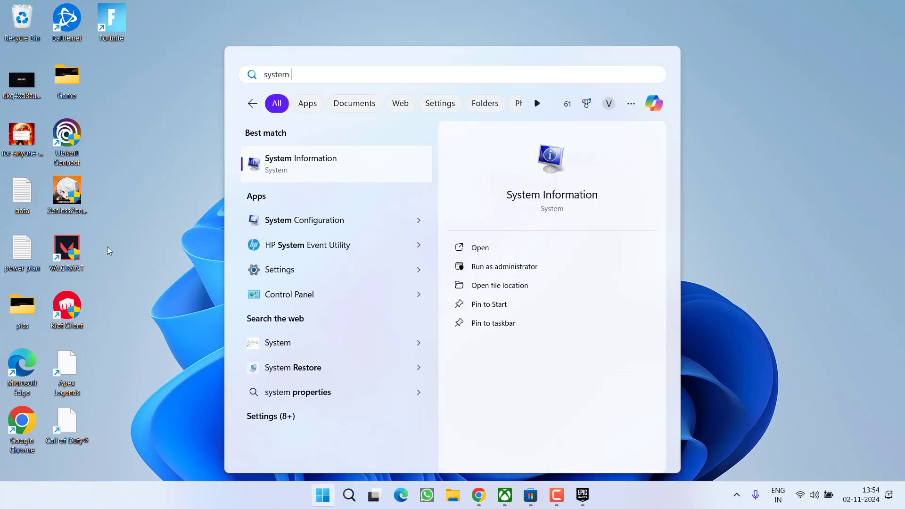
{"action": "type", "text": "settings"}
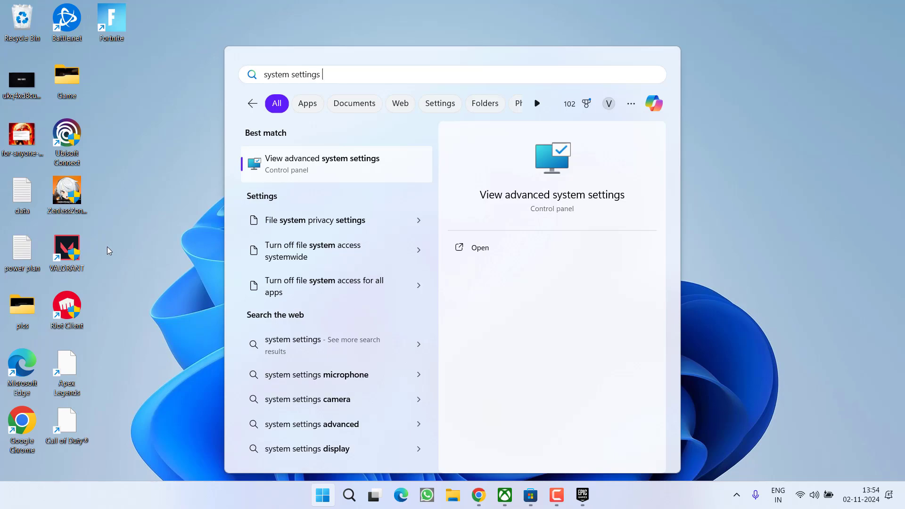
{"action": "mouse_move", "coordinate": [453, 191]}
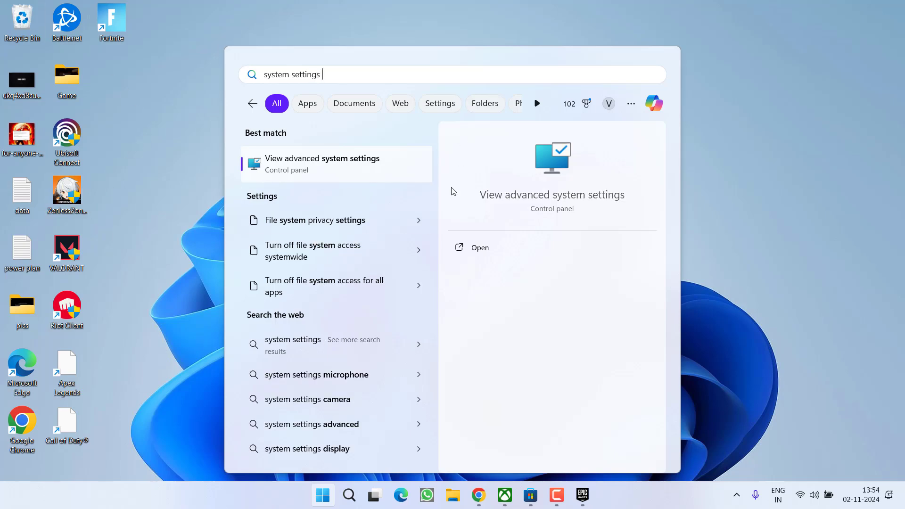
Step: Check Hardware > Device Installation Settings is set to No, then close the dialogs
{"action": "left_click", "coordinate": [322, 163]}
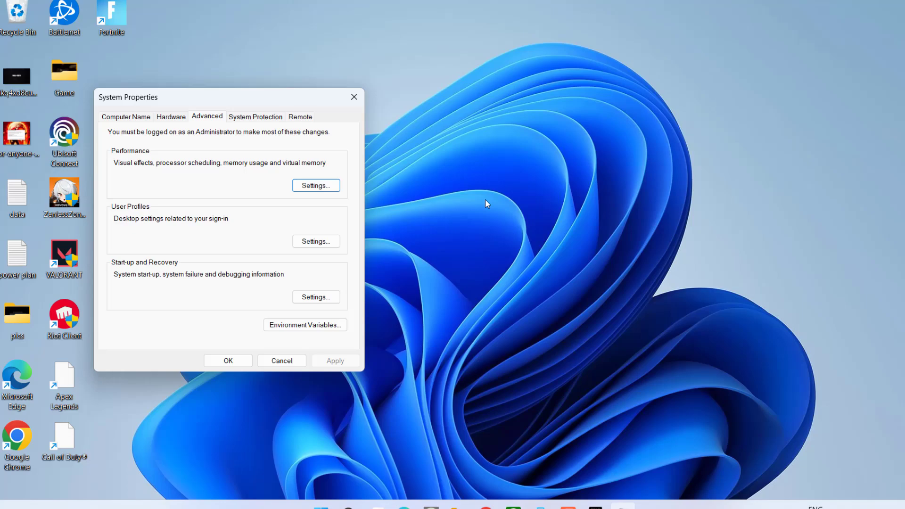
{"action": "left_click", "coordinate": [170, 116]}
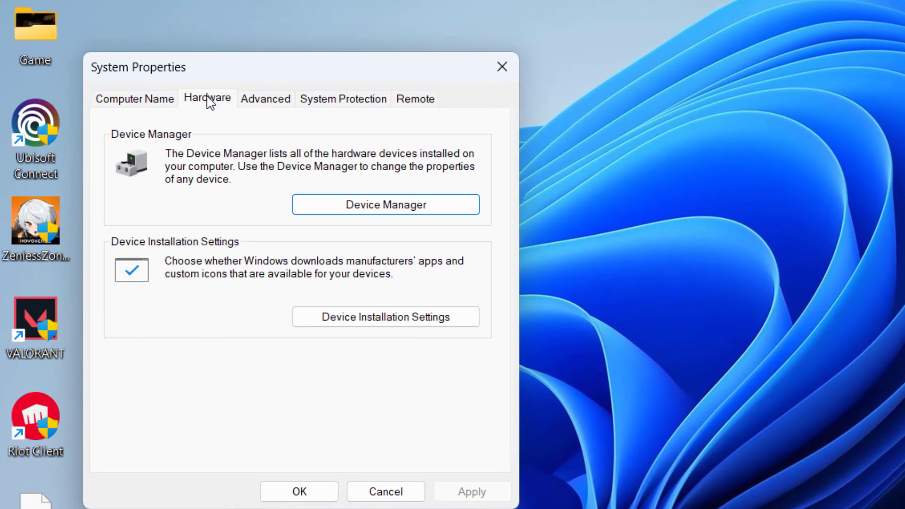
{"action": "mouse_move", "coordinate": [385, 316]}
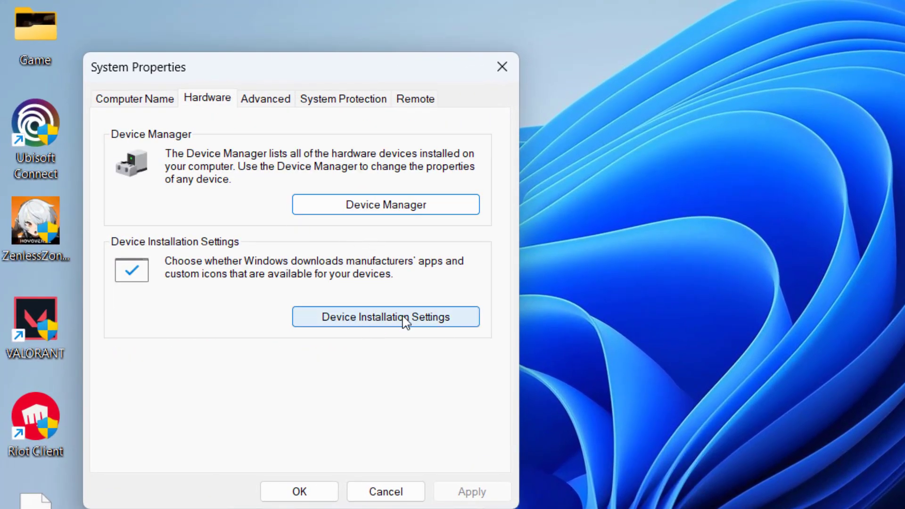
{"action": "left_click", "coordinate": [385, 316]}
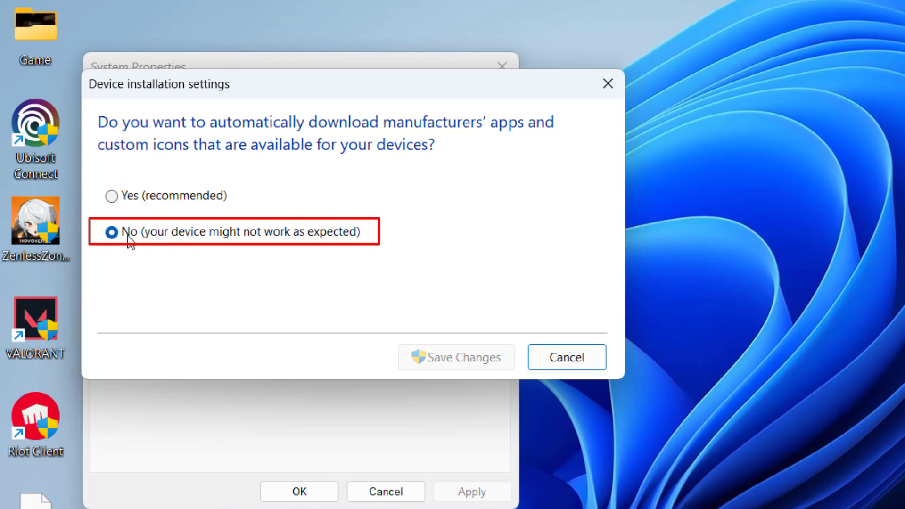
{"action": "mouse_move", "coordinate": [245, 251]}
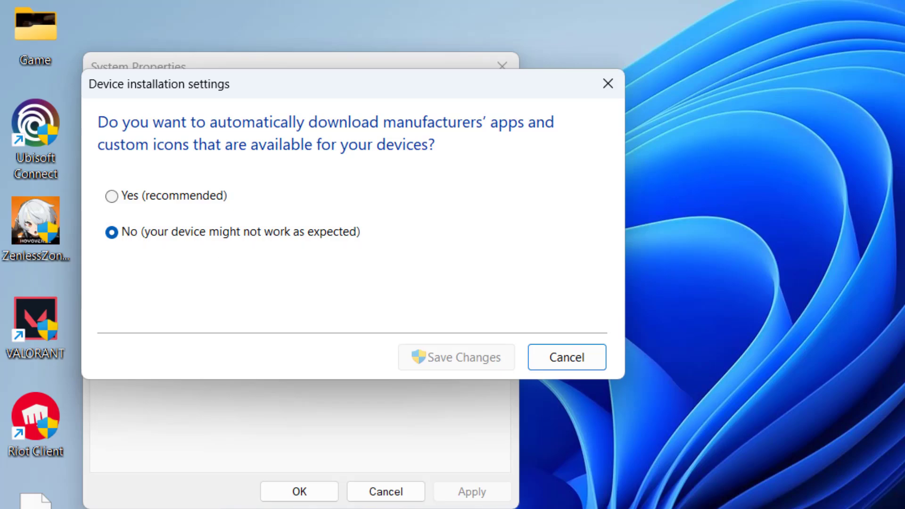
{"action": "left_click", "coordinate": [566, 357]}
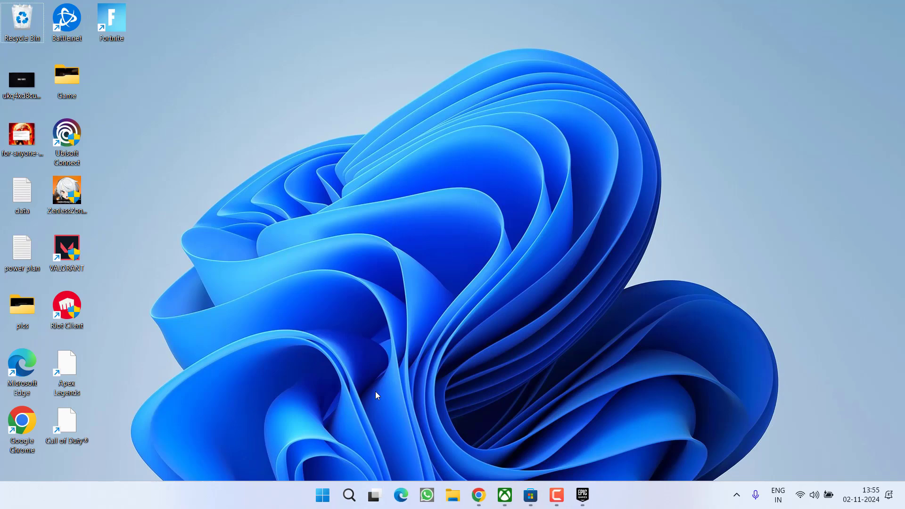
Step: Download the DDU 18.0.8.4 zip via Guru3D's mirror and save it to the Desktop
{"action": "left_click", "coordinate": [478, 495]}
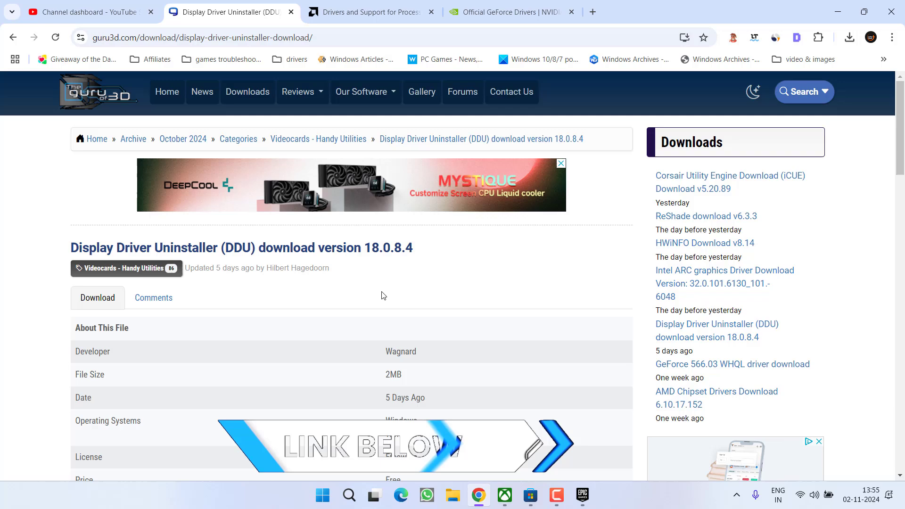
{"action": "scroll", "scroll_direction": "down", "scroll_amount": 3}
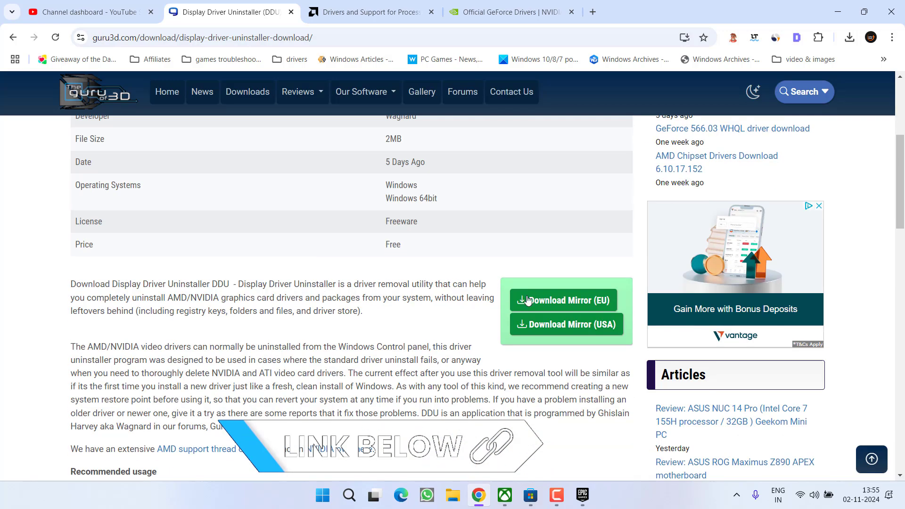
{"action": "mouse_move", "coordinate": [283, 219]}
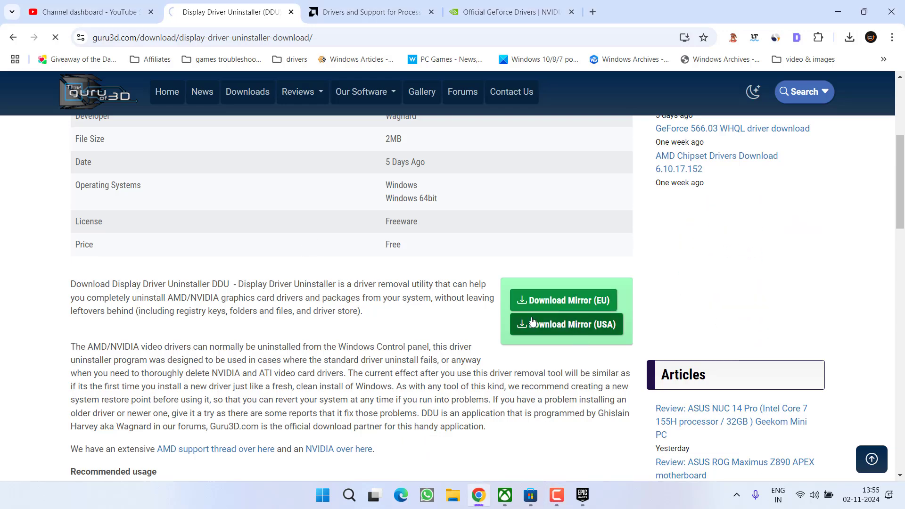
{"action": "left_click", "coordinate": [566, 323]}
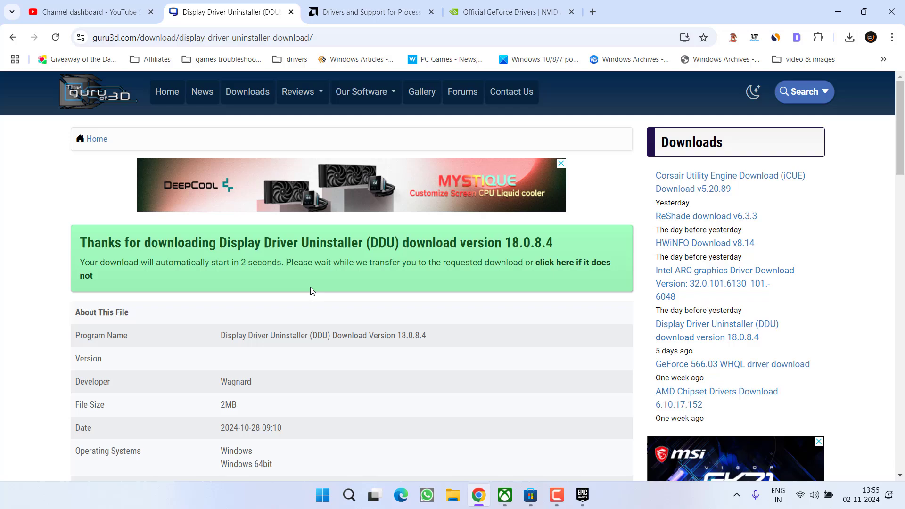
{"action": "left_click", "coordinate": [567, 262]}
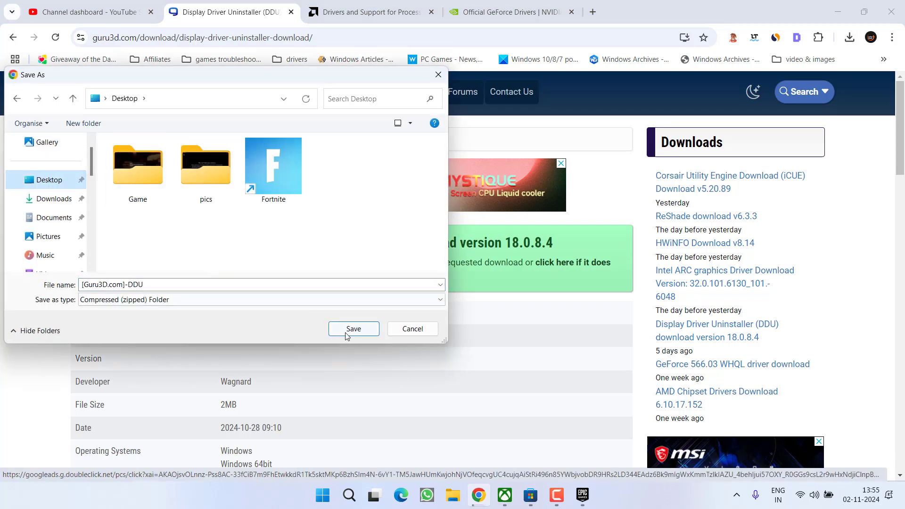
{"action": "left_click", "coordinate": [353, 328]}
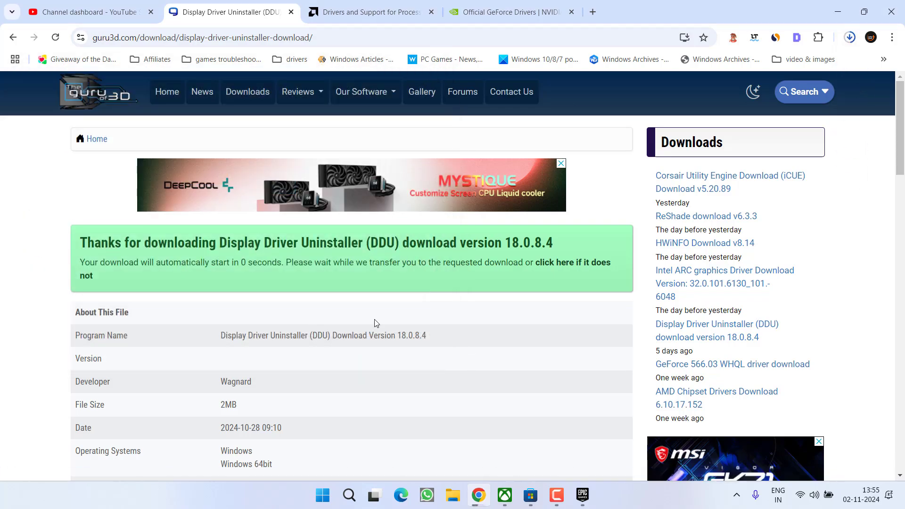
{"action": "mouse_move", "coordinate": [451, 335]}
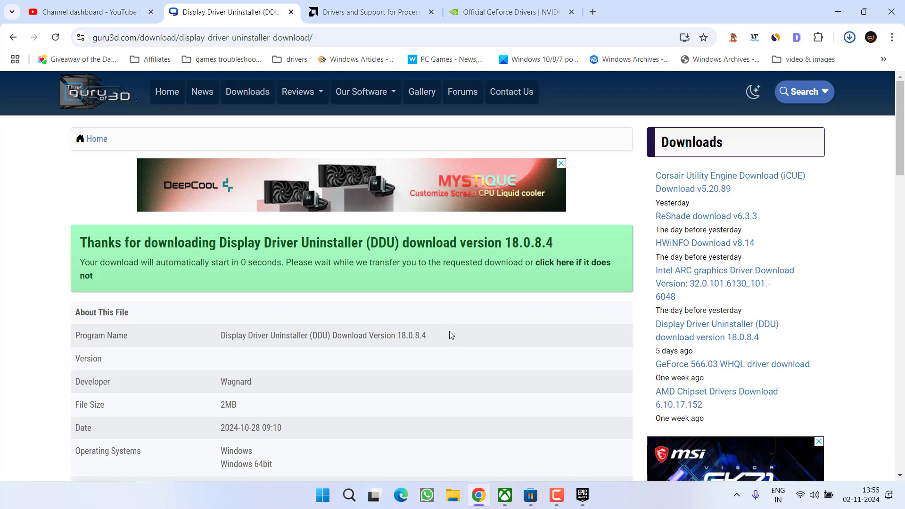
Step: Extract all files from the downloaded DDU zip into the suggested folder
{"action": "left_click", "coordinate": [849, 37]}
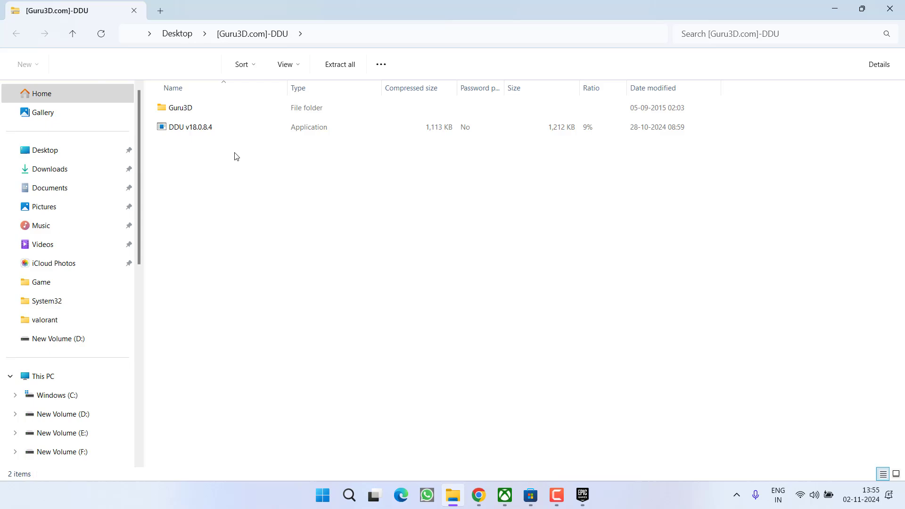
{"action": "mouse_move", "coordinate": [378, 64]}
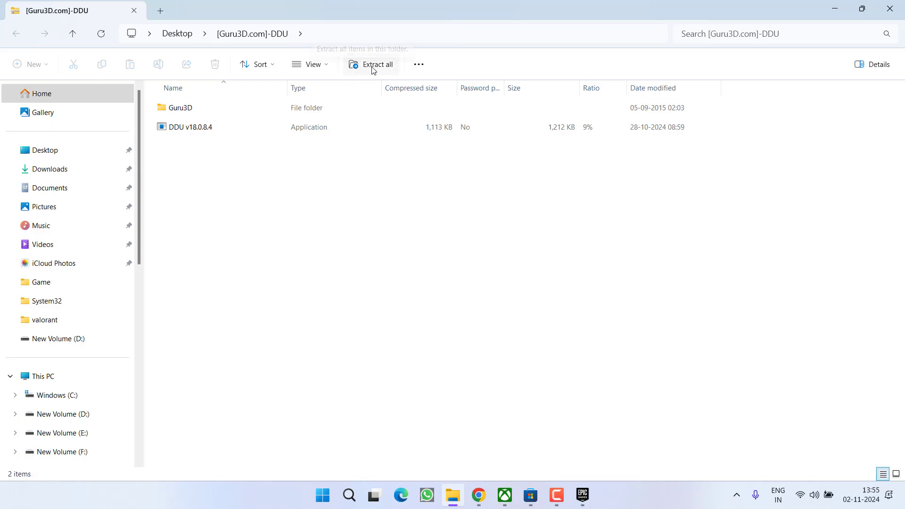
{"action": "left_click", "coordinate": [377, 64]}
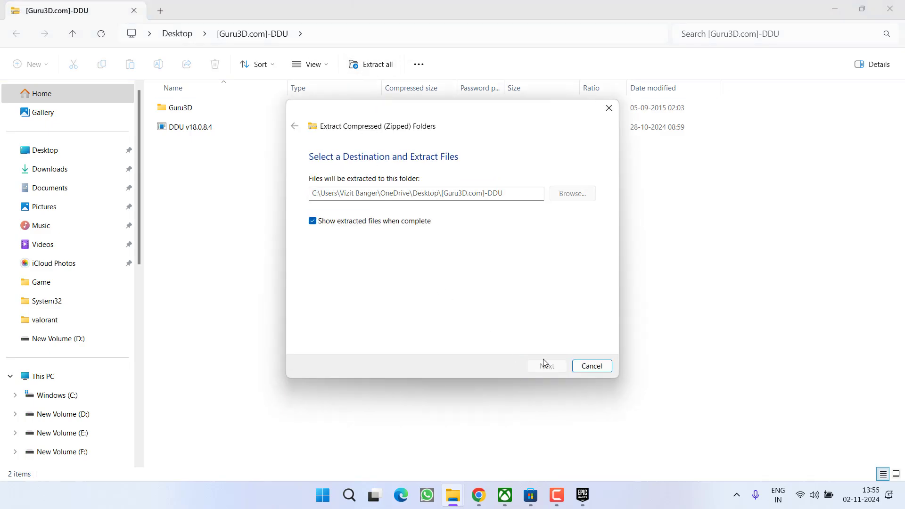
{"action": "left_click", "coordinate": [545, 365]}
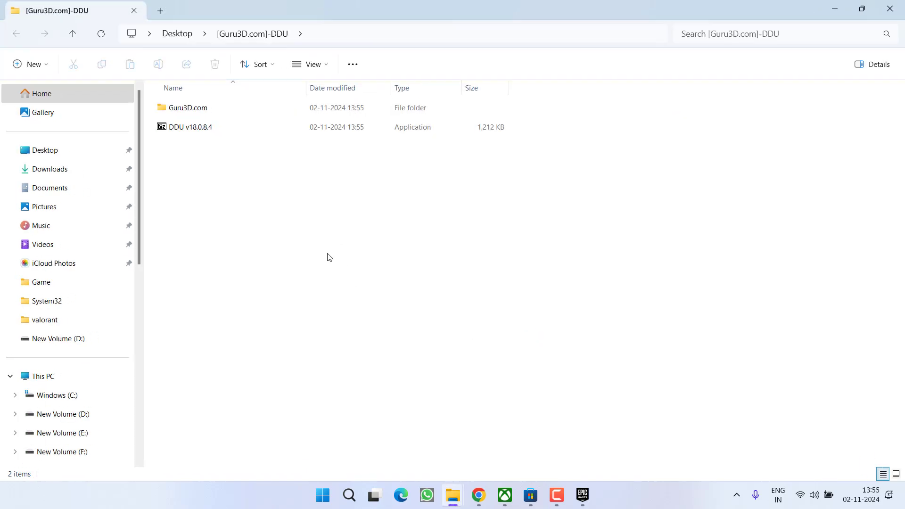
{"action": "mouse_move", "coordinate": [300, 433]}
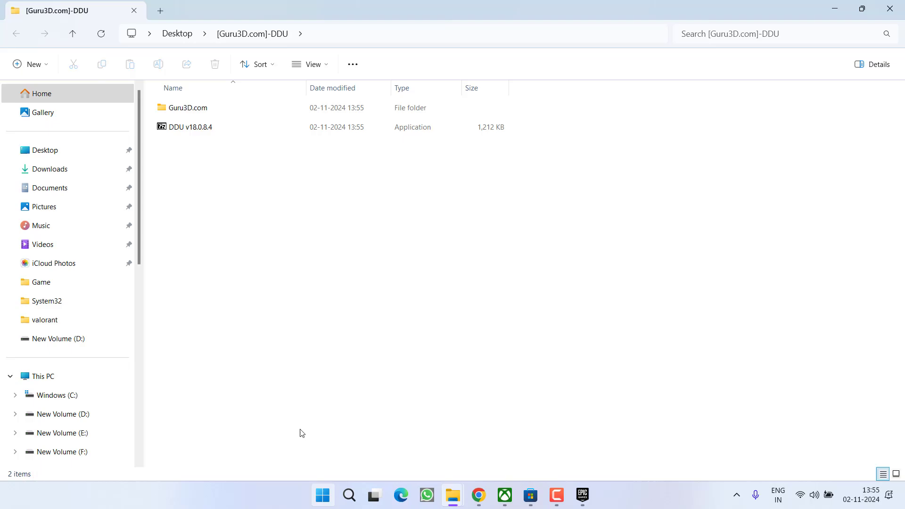
{"action": "mouse_move", "coordinate": [889, 8]}
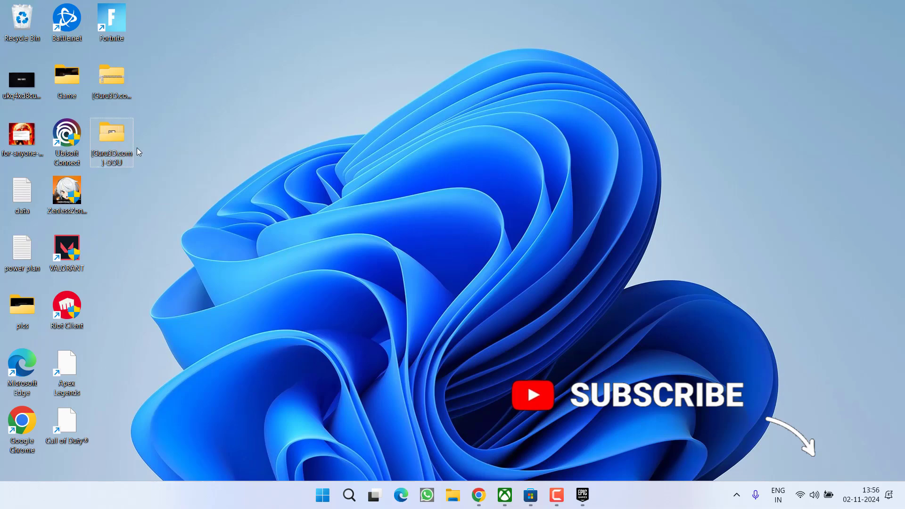
Step: Unpack DDU v18.0.8.4.exe and open its folder to the Display Driver Uninstaller app
{"action": "double_click", "coordinate": [112, 135]}
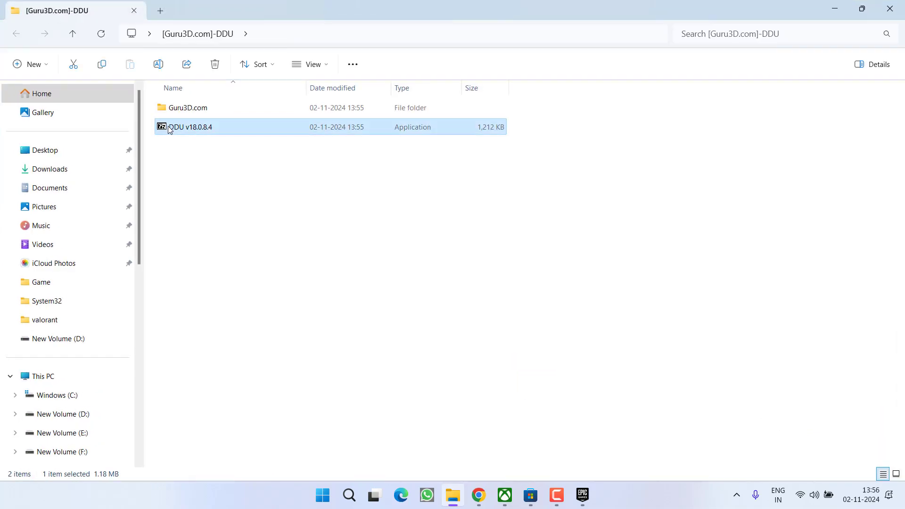
{"action": "double_click", "coordinate": [191, 126]}
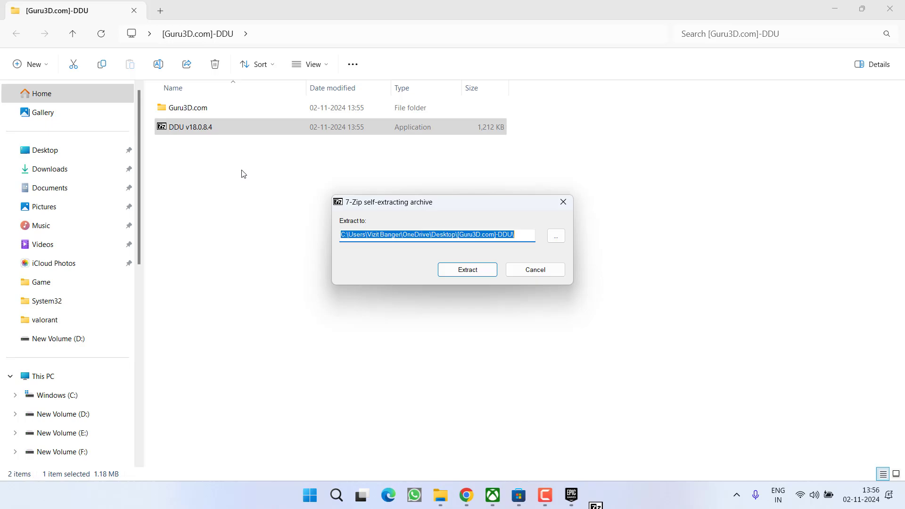
{"action": "left_click", "coordinate": [466, 270]}
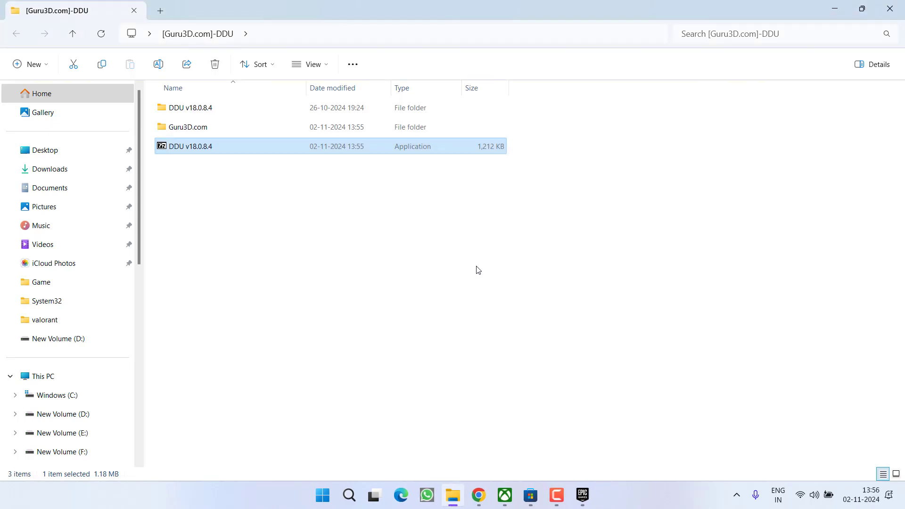
{"action": "mouse_move", "coordinate": [201, 142]}
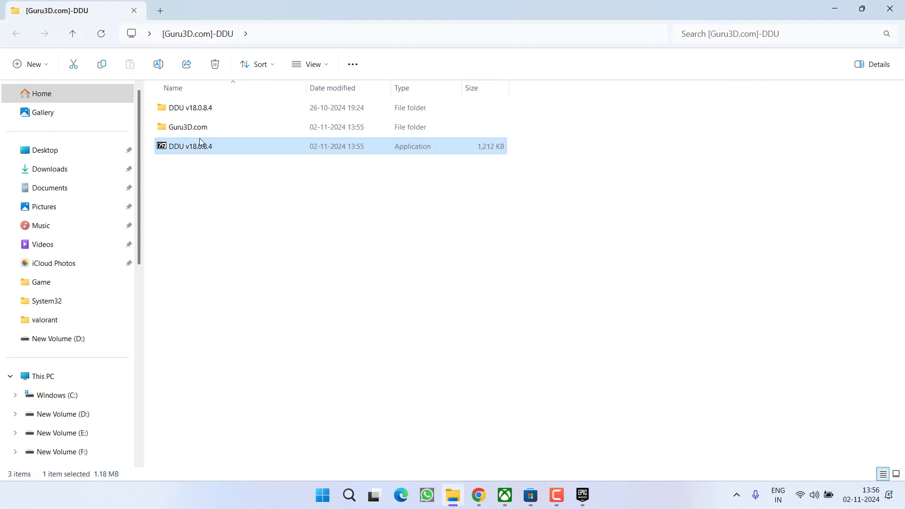
{"action": "double_click", "coordinate": [185, 107]}
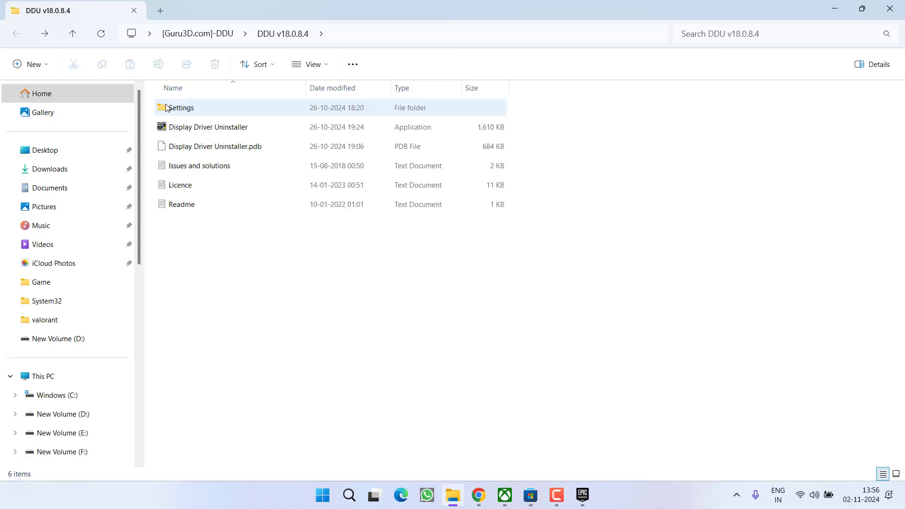
{"action": "left_click", "coordinate": [208, 126]}
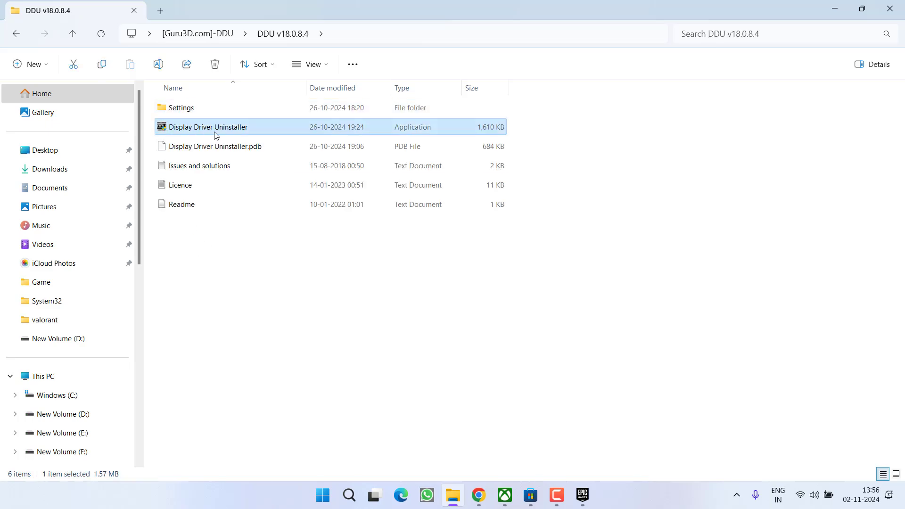
Step: Run Display Driver Uninstaller as administrator and close its Options window
{"action": "right_click", "coordinate": [208, 126]}
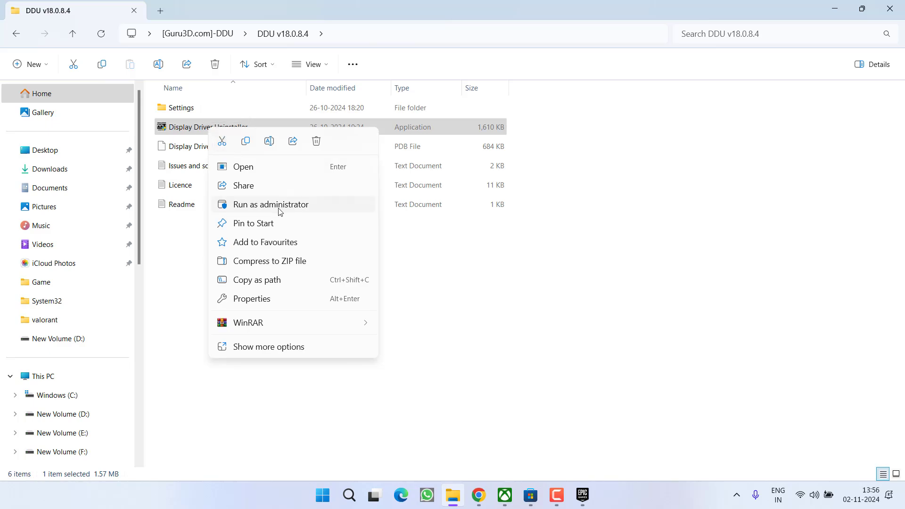
{"action": "left_click", "coordinate": [270, 204]}
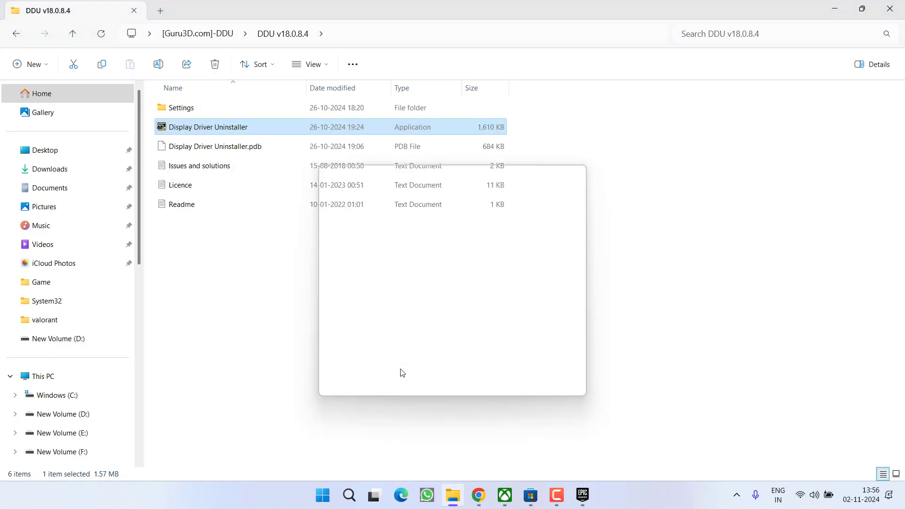
{"action": "double_click", "coordinate": [208, 127]}
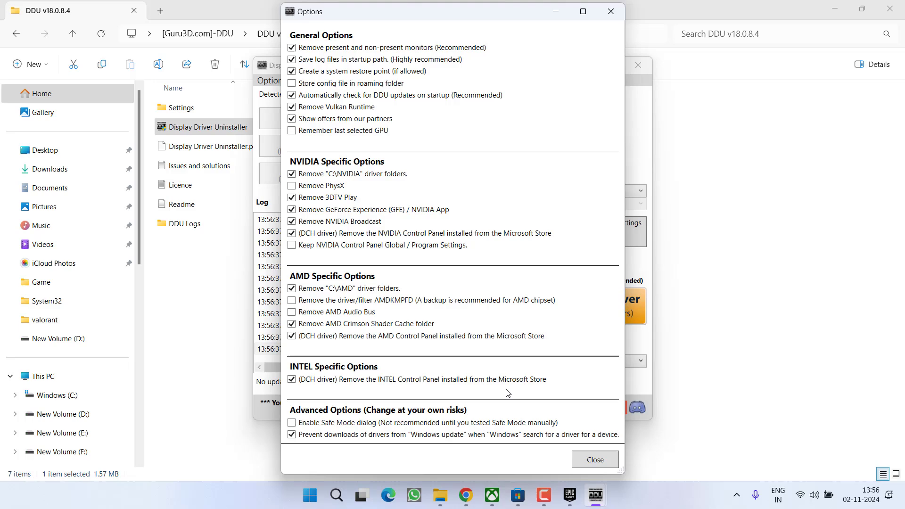
{"action": "left_click", "coordinate": [594, 459]}
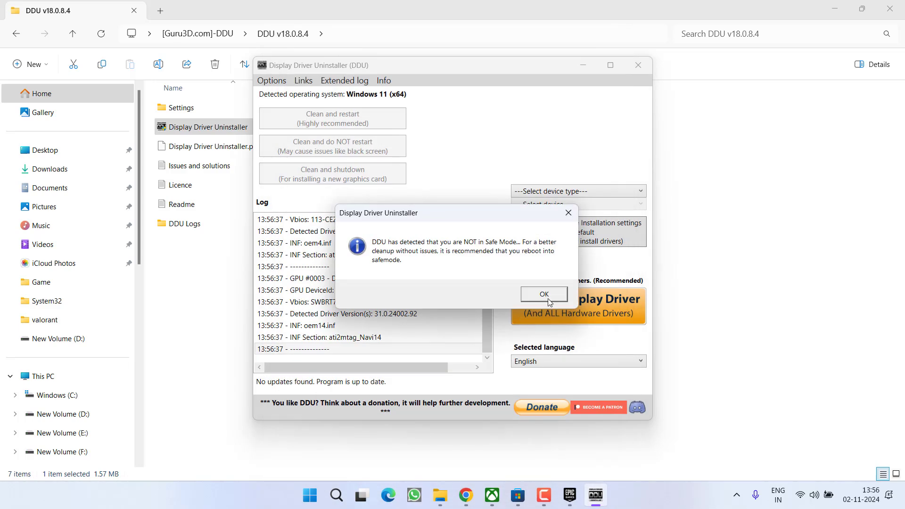
Step: Dismiss the Safe Mode notice, select GPU and AMD as device type, then close DDU
{"action": "left_click", "coordinate": [543, 297]}
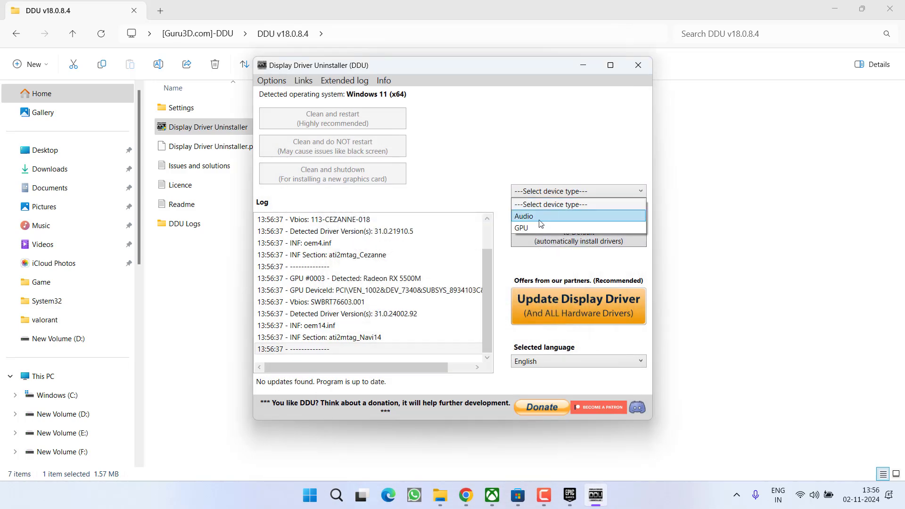
{"action": "left_click", "coordinate": [519, 227]}
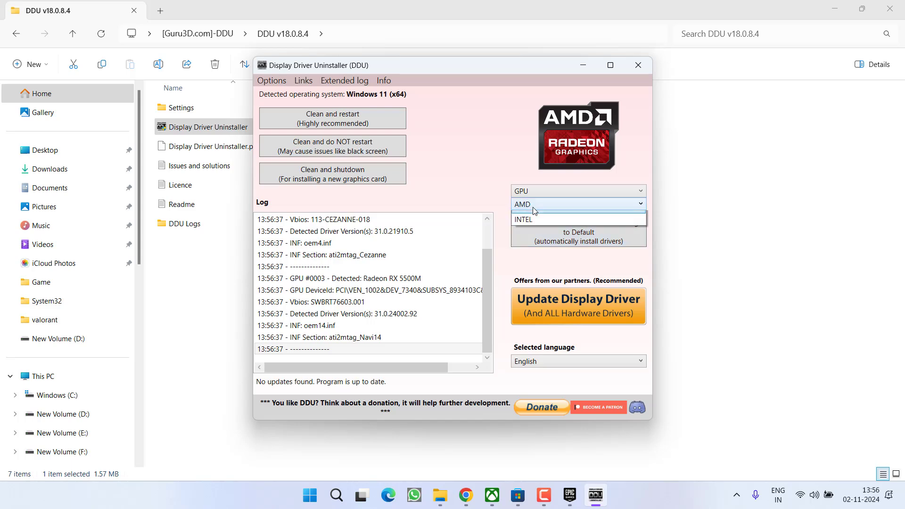
{"action": "left_click", "coordinate": [576, 203]}
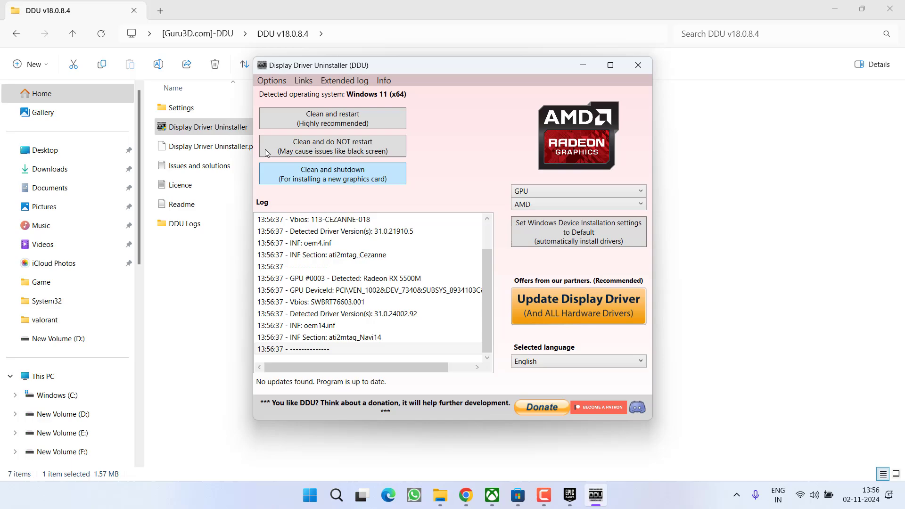
{"action": "mouse_move", "coordinate": [344, 121]}
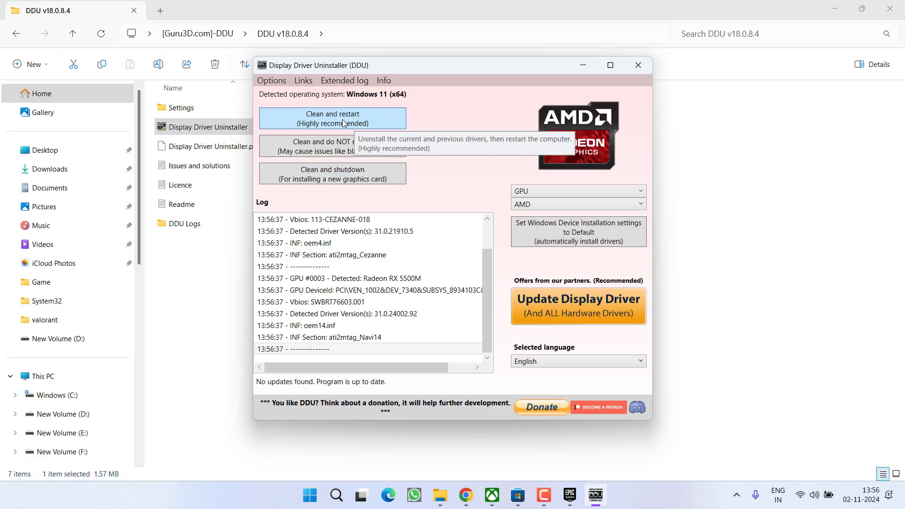
{"action": "mouse_move", "coordinate": [384, 122]}
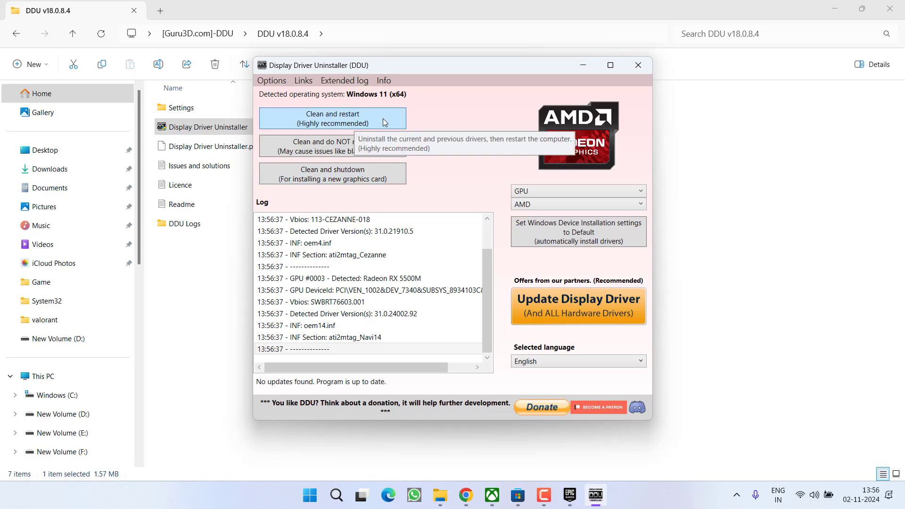
{"action": "mouse_move", "coordinate": [380, 120]}
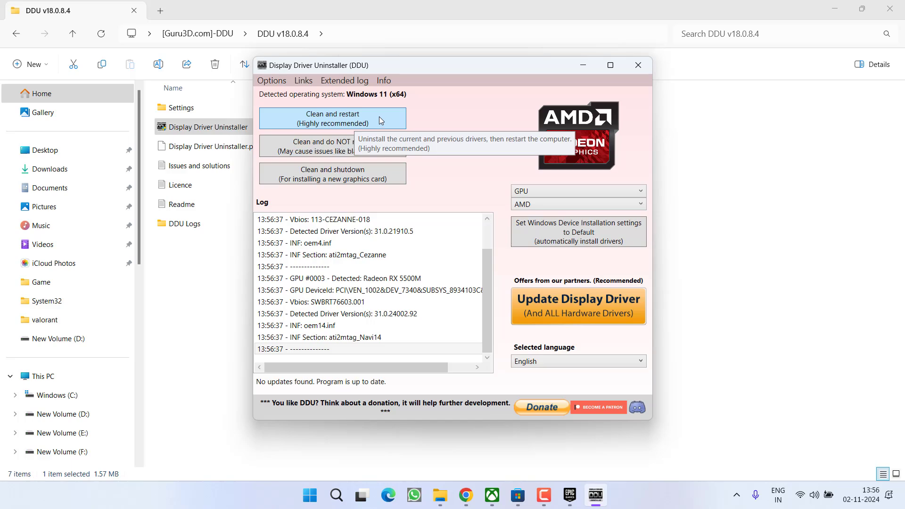
{"action": "mouse_move", "coordinate": [507, 157]}
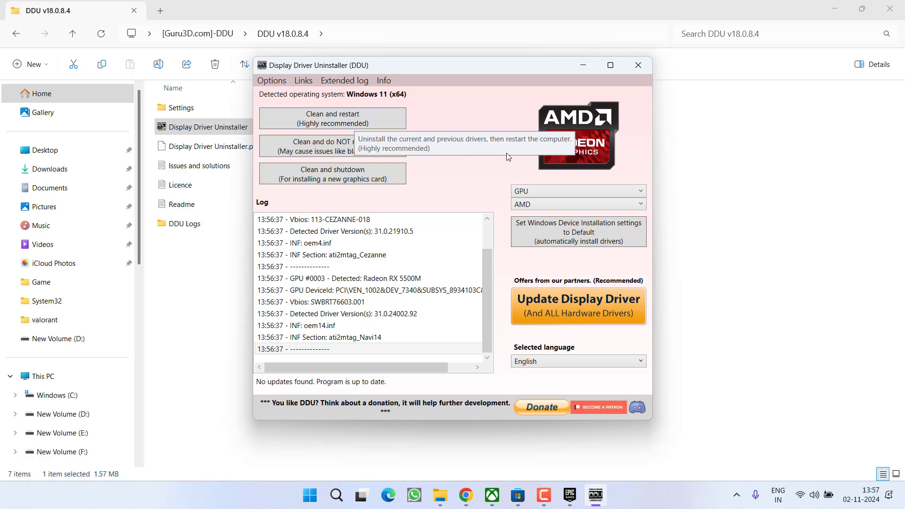
{"action": "mouse_move", "coordinate": [637, 65]}
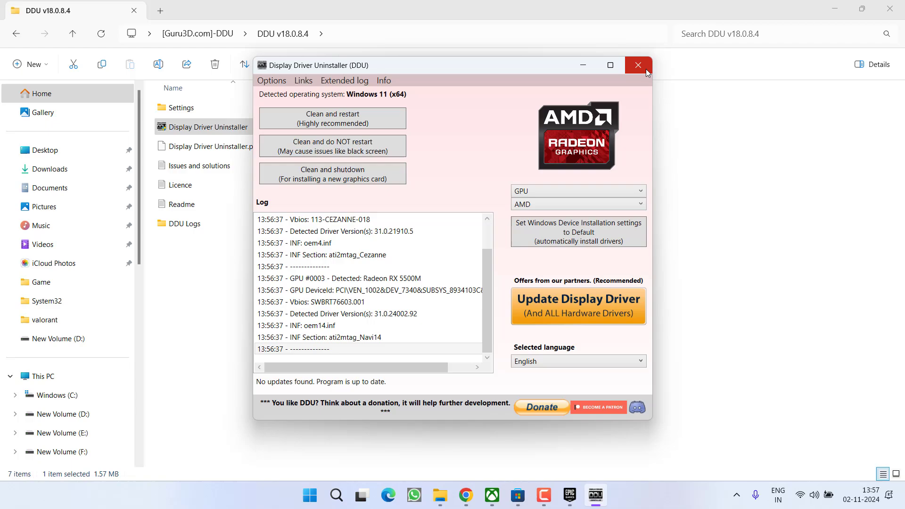
{"action": "left_click", "coordinate": [637, 65]}
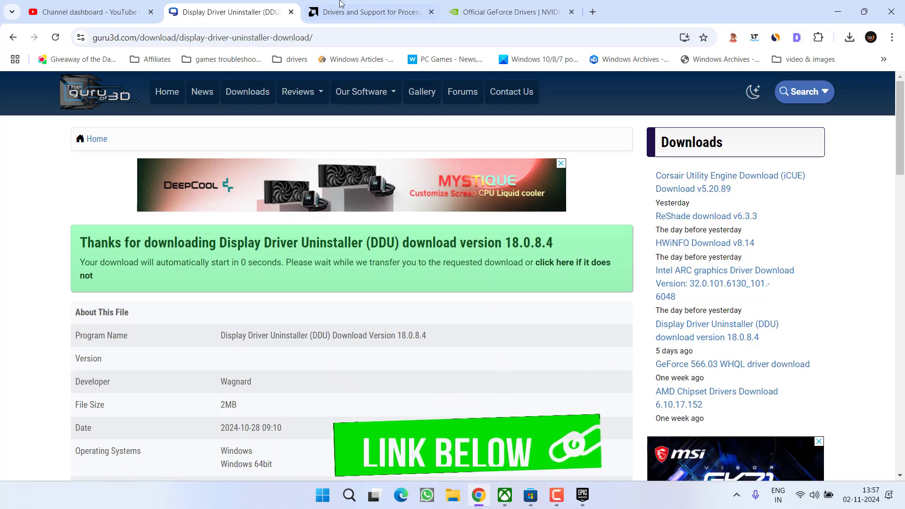
Step: Search AMD Support for 'radeon rx 5500m' and open its driver page
{"action": "left_click", "coordinate": [370, 11]}
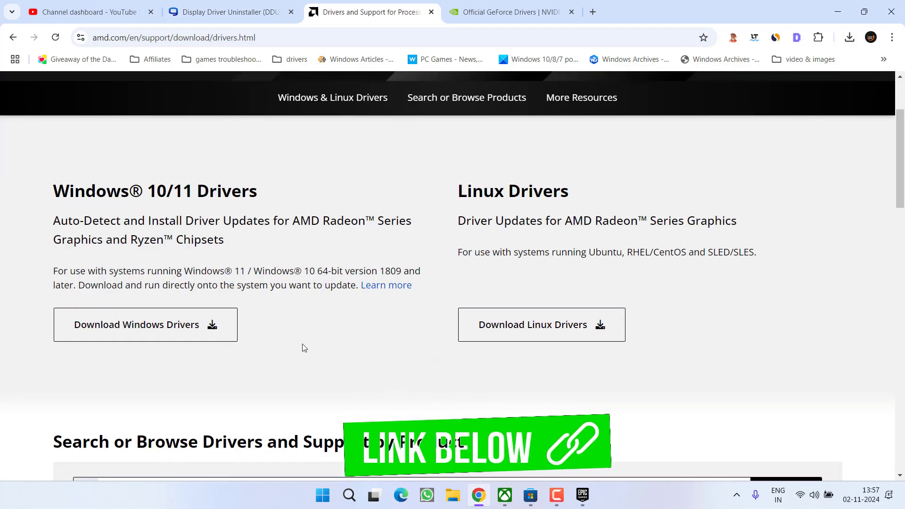
{"action": "scroll", "scroll_direction": "down", "scroll_amount": 3}
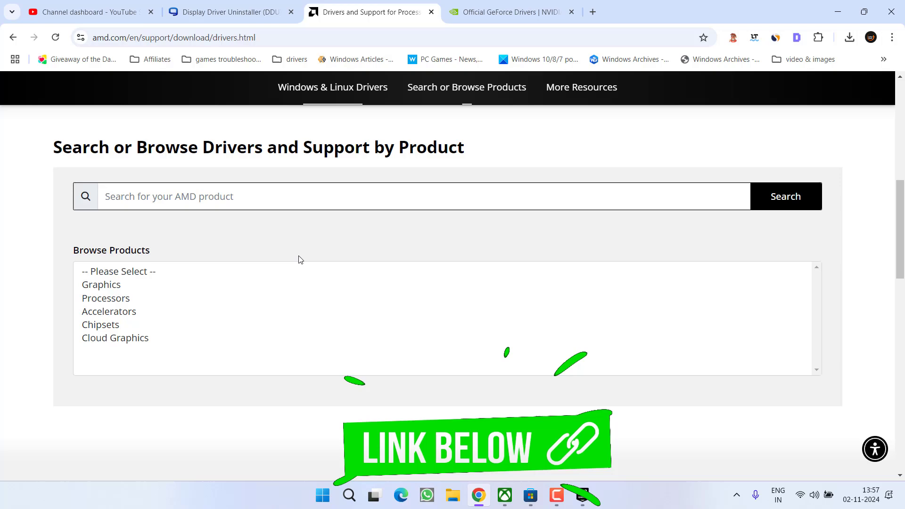
{"action": "left_click", "coordinate": [404, 196]}
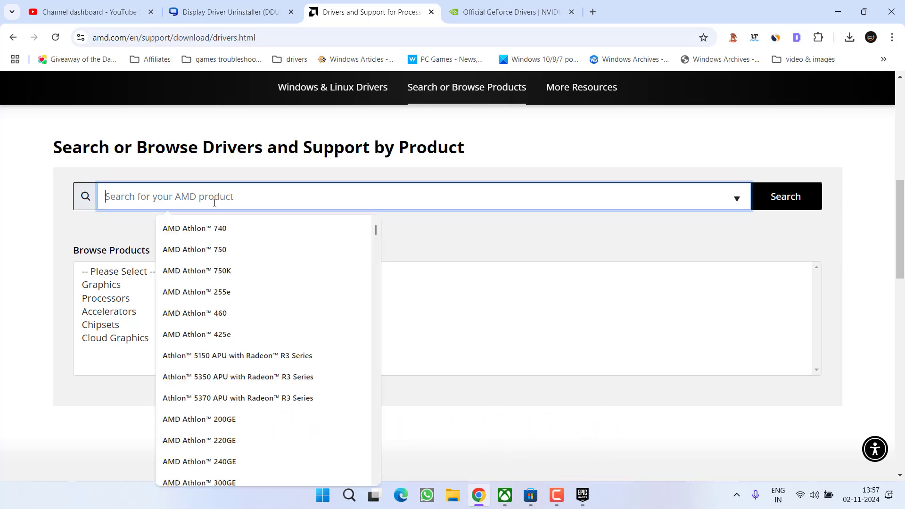
{"action": "type", "text": "radeon"}
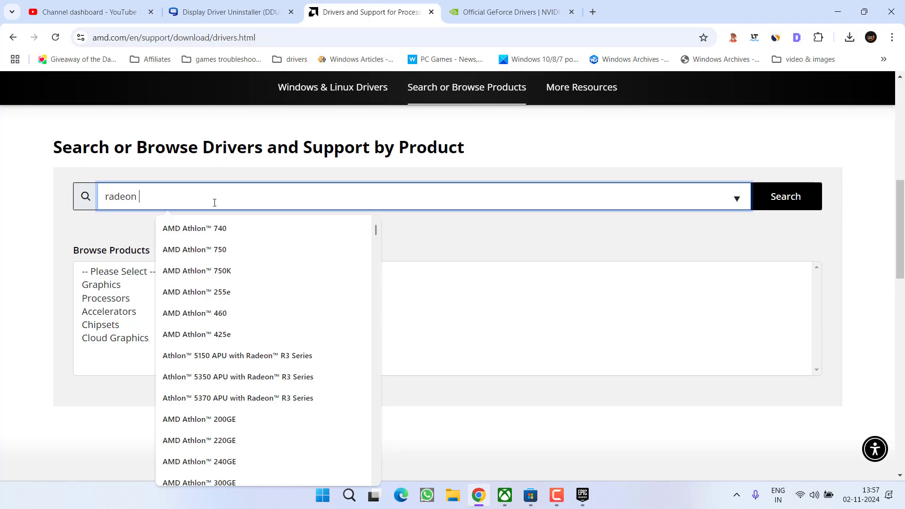
{"action": "type", "text": "rx 5500m"}
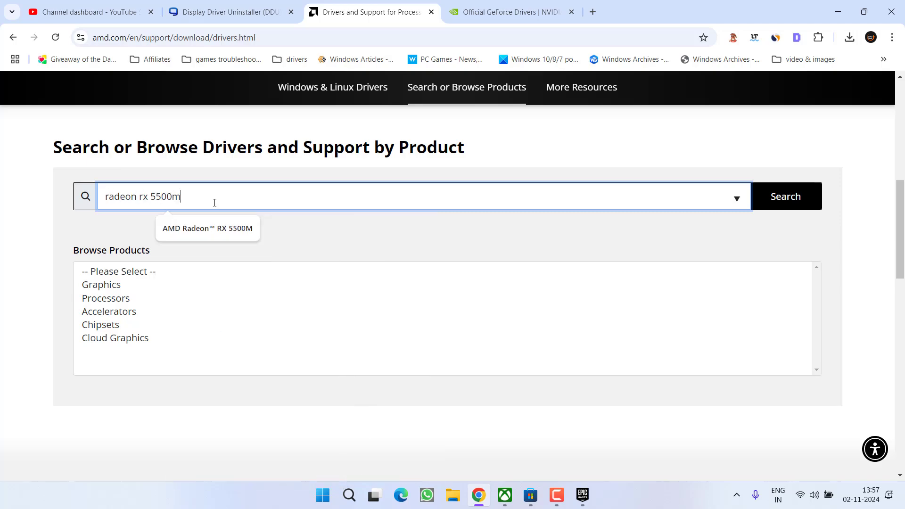
{"action": "left_click", "coordinate": [207, 228]}
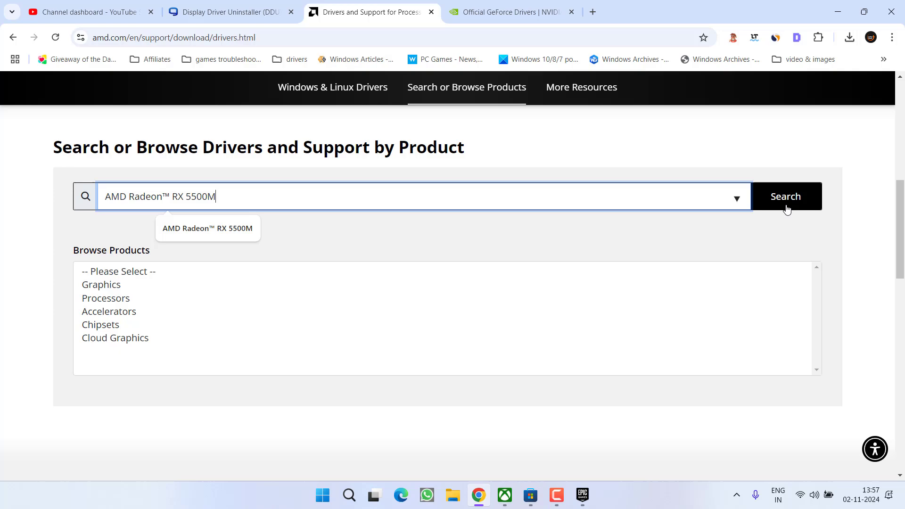
{"action": "left_click", "coordinate": [784, 196]}
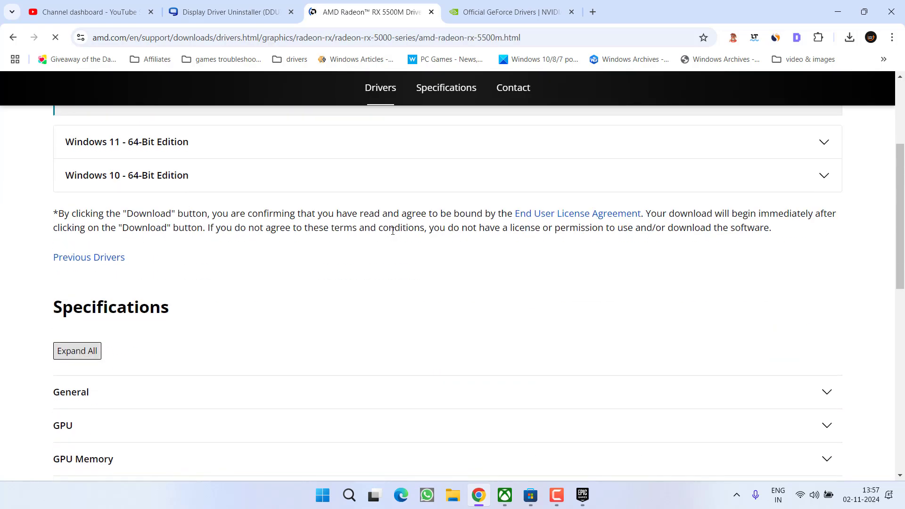
{"action": "mouse_move", "coordinate": [88, 257]}
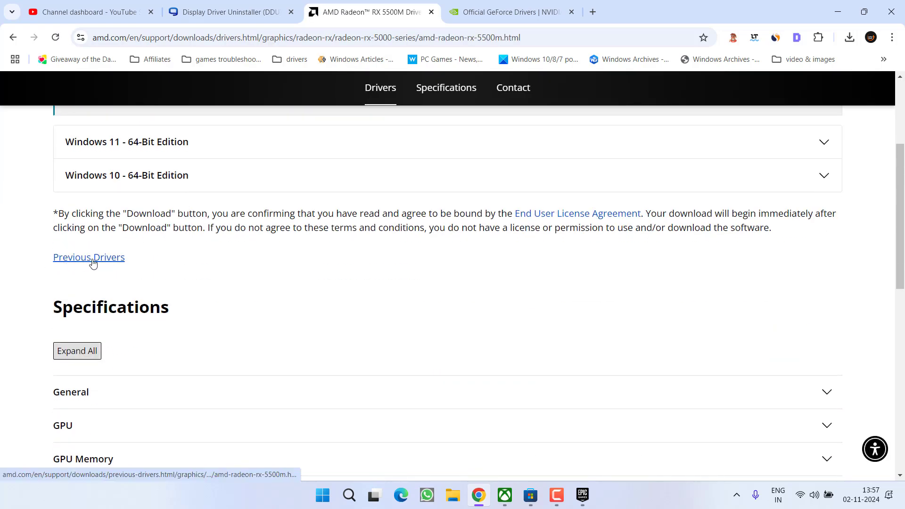
Step: Download Adrenalin 24.7.1 from the RX 5500M previous drivers for Windows 11 64-bit
{"action": "left_click", "coordinate": [88, 257]}
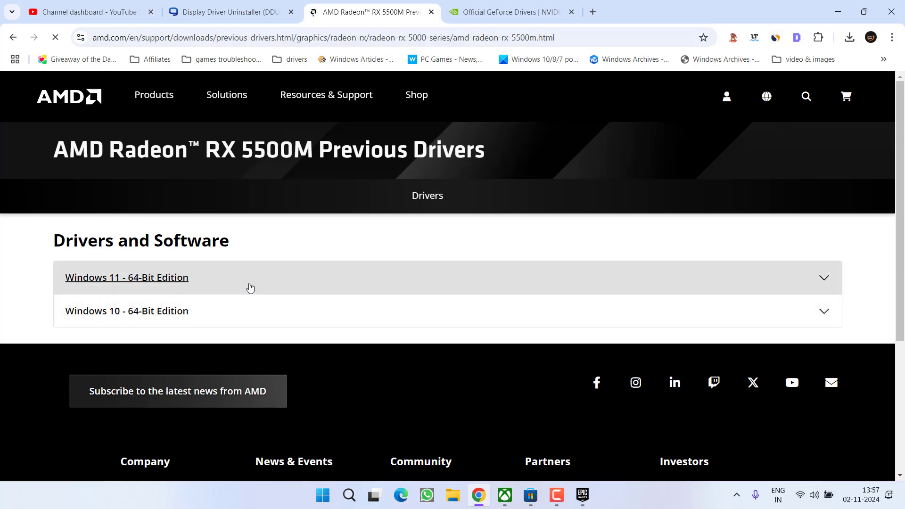
{"action": "mouse_move", "coordinate": [223, 311]}
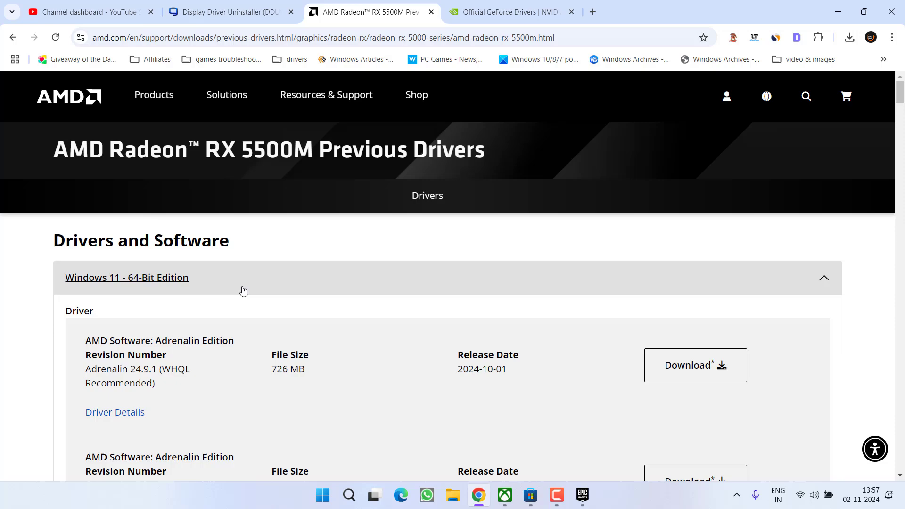
{"action": "mouse_move", "coordinate": [246, 288]}
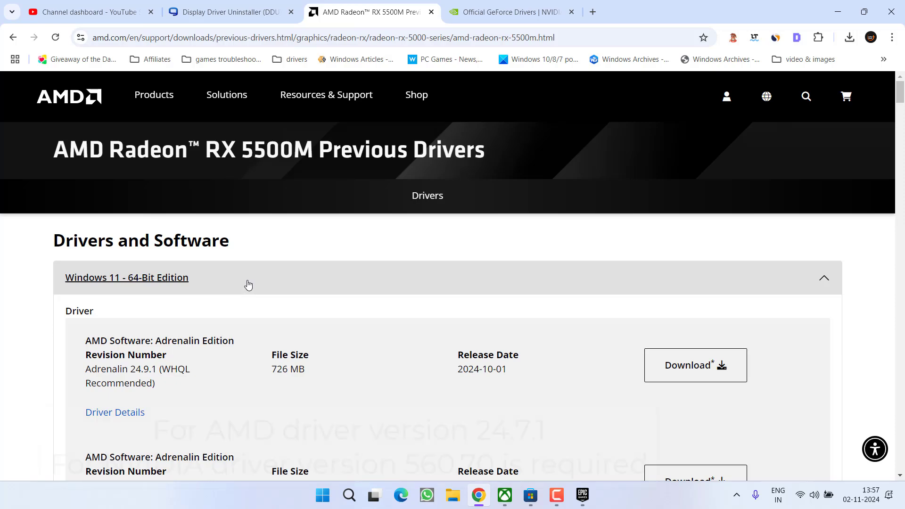
{"action": "scroll", "scroll_direction": "down", "scroll_amount": 3}
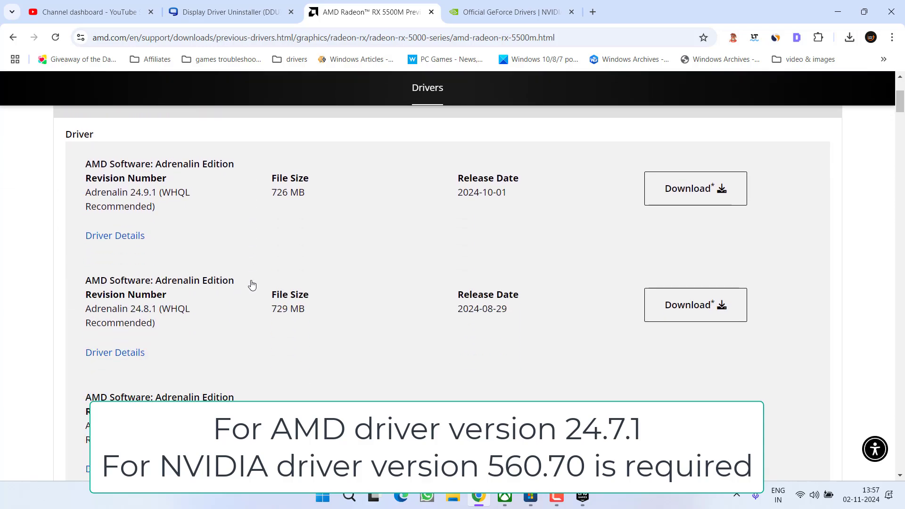
{"action": "scroll", "scroll_direction": "down", "scroll_amount": 3}
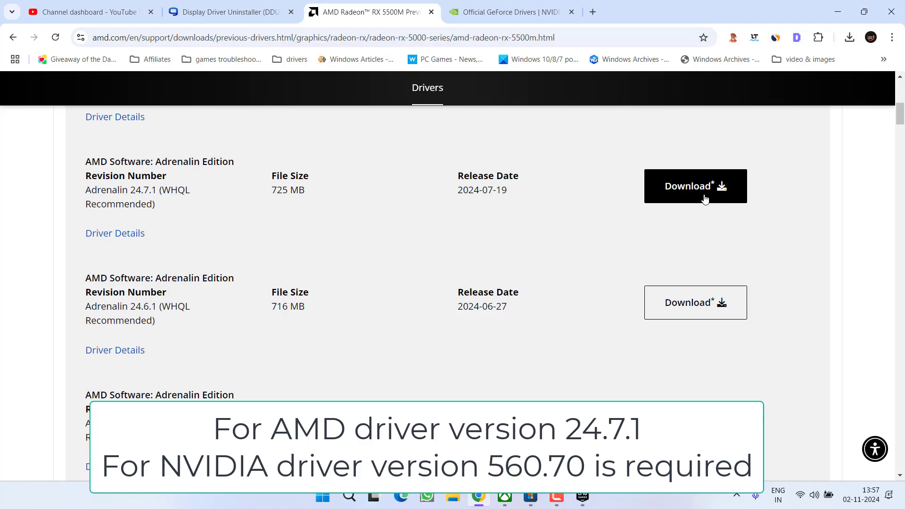
{"action": "mouse_move", "coordinate": [692, 189]}
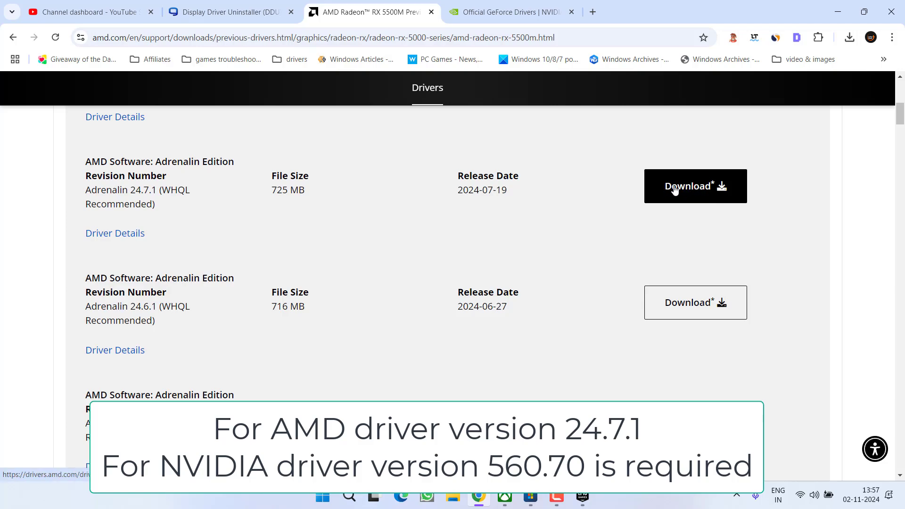
{"action": "left_click", "coordinate": [511, 12]}
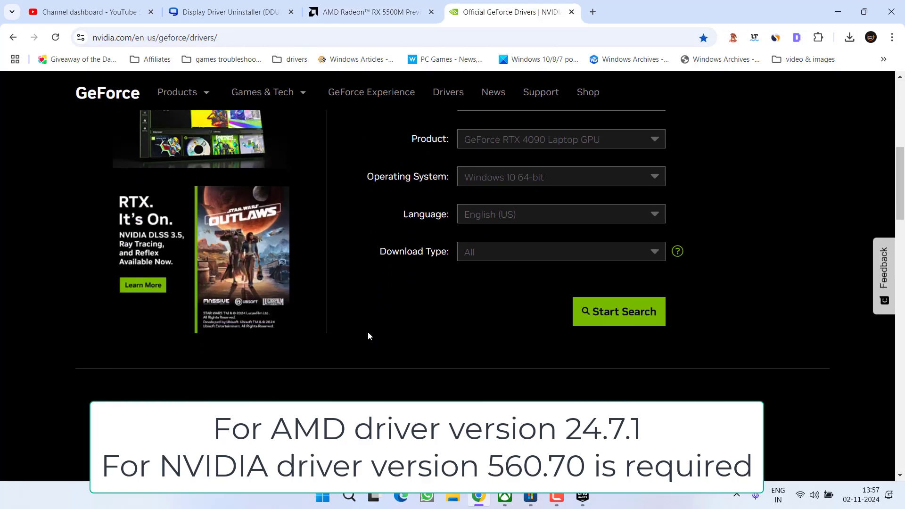
Step: Search GeForce RTX 40 Series (Notebooks) drivers and scroll to Game Ready 560.70
{"action": "scroll", "scroll_direction": "up", "scroll_amount": 3}
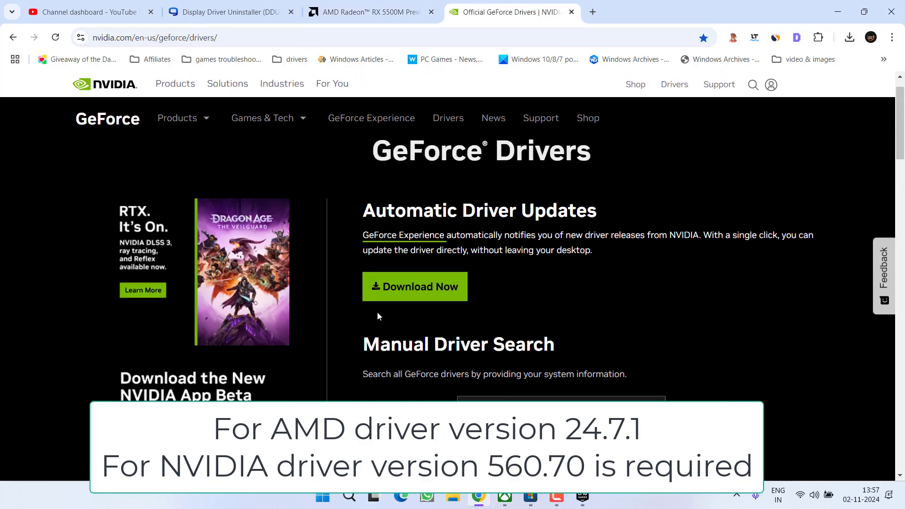
{"action": "scroll", "scroll_direction": "down", "scroll_amount": 3}
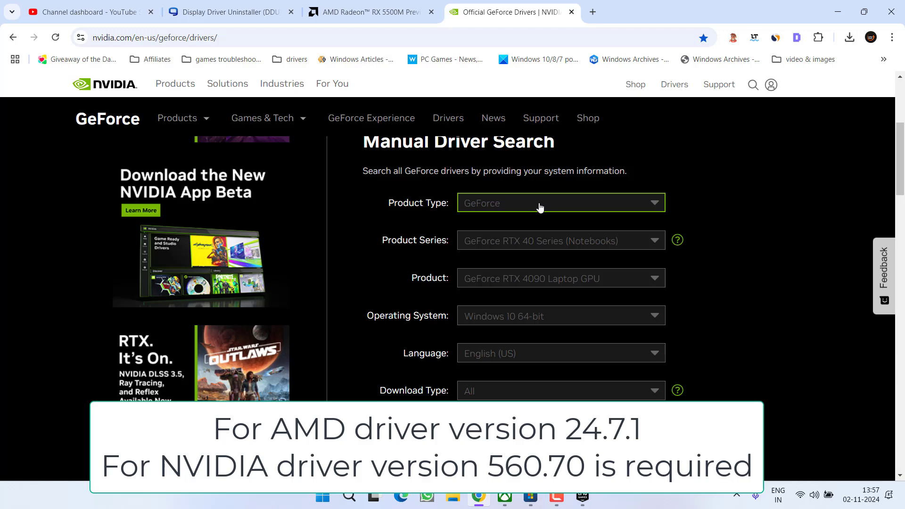
{"action": "left_click", "coordinate": [560, 240]}
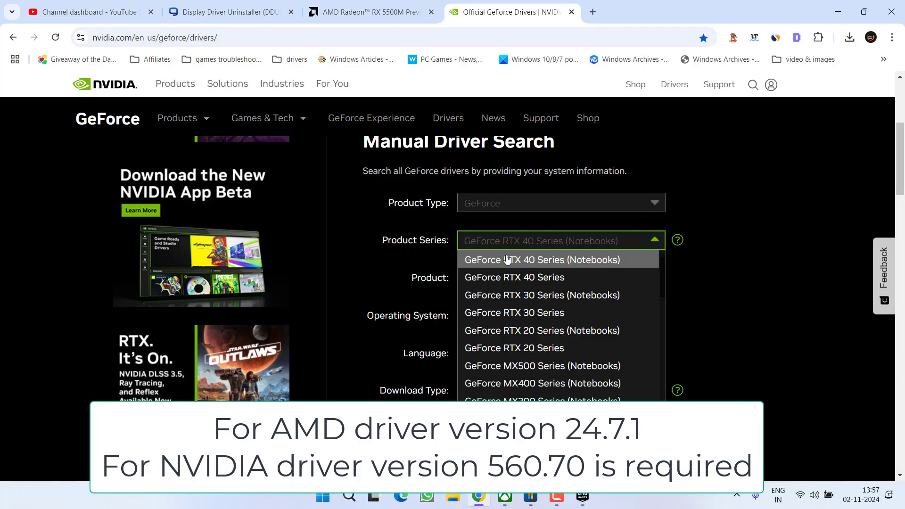
{"action": "left_click", "coordinate": [543, 259]}
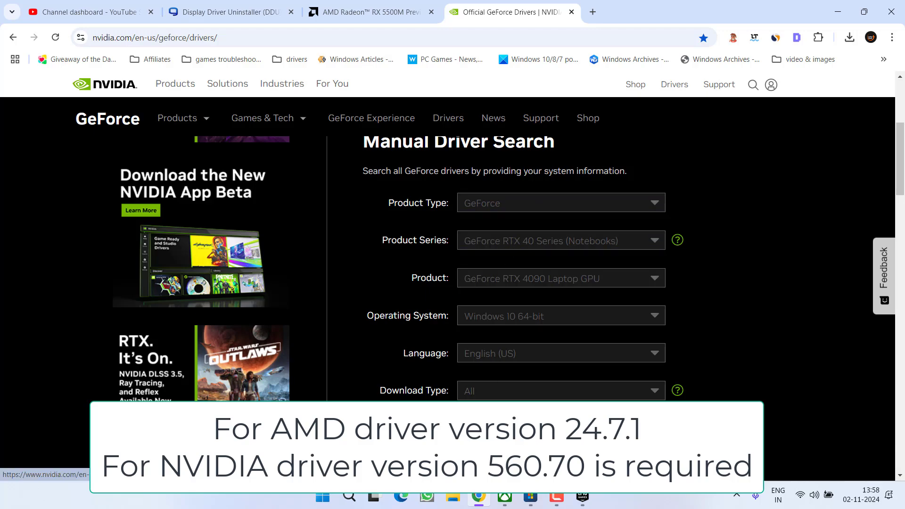
{"action": "scroll", "scroll_direction": "down", "scroll_amount": 3}
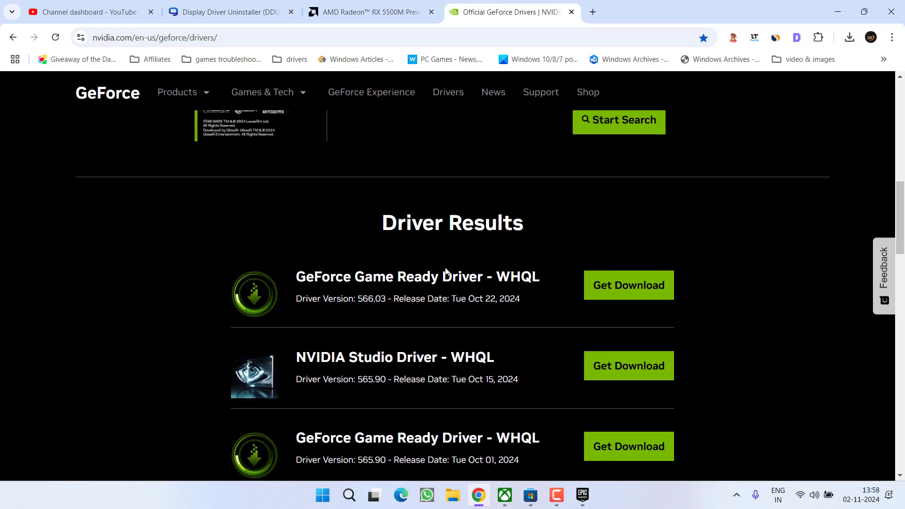
{"action": "scroll", "scroll_direction": "down", "scroll_amount": 3}
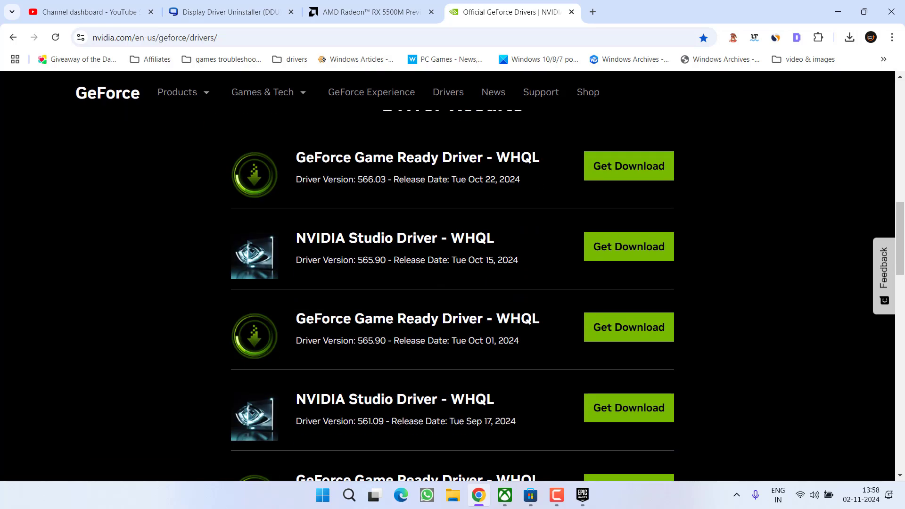
{"action": "mouse_move", "coordinate": [445, 285]}
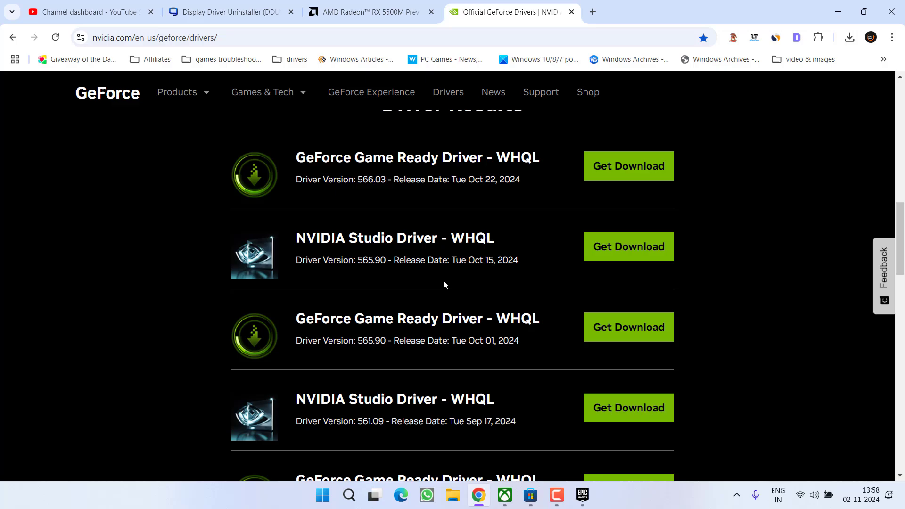
{"action": "mouse_move", "coordinate": [436, 283]}
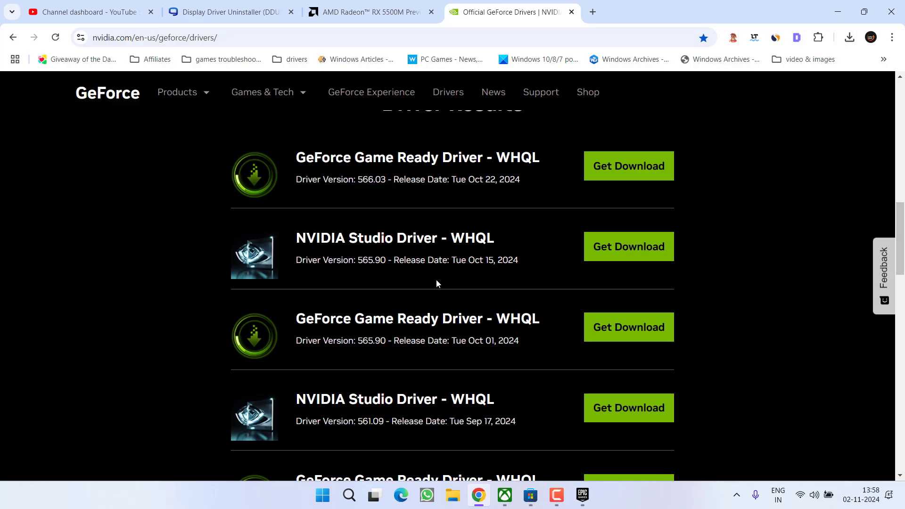
{"action": "scroll", "scroll_direction": "down", "scroll_amount": 3}
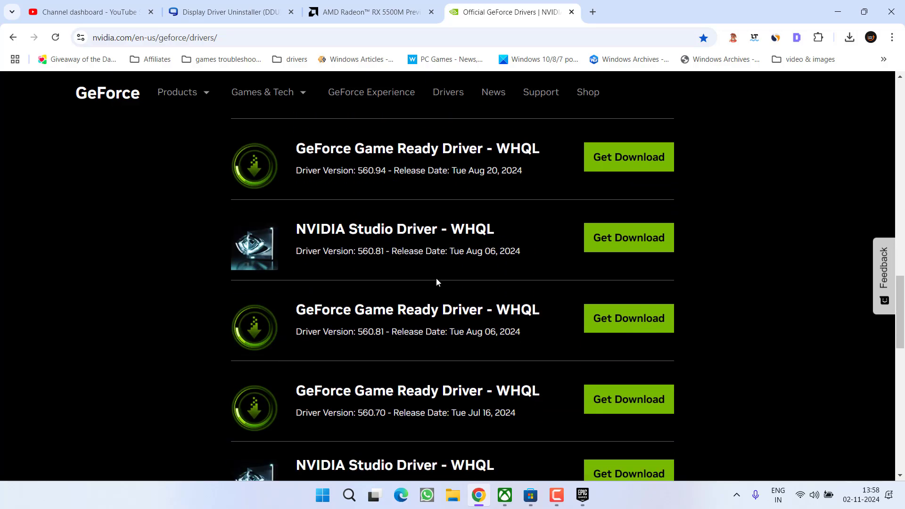
{"action": "scroll", "scroll_direction": "down", "scroll_amount": 3}
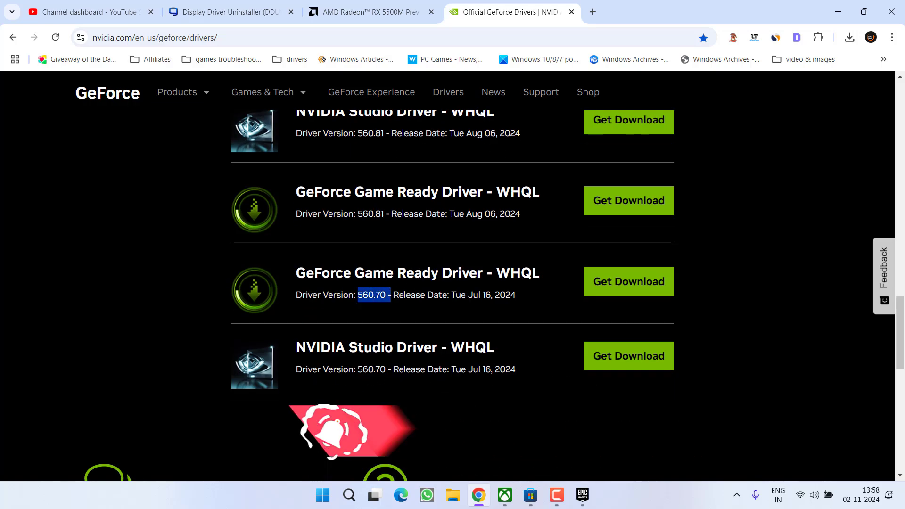
{"action": "mouse_move", "coordinate": [628, 282]}
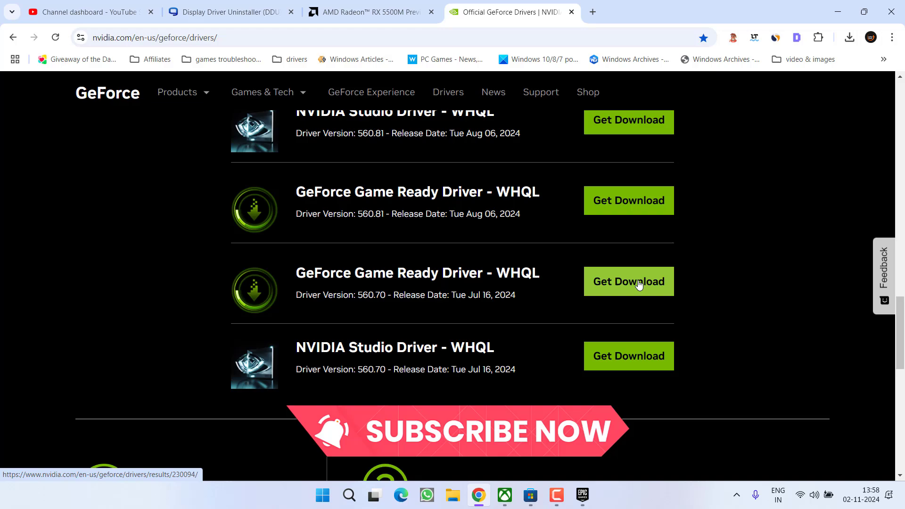
Step: Download the 560.70 Game Ready notebook driver installer and save it to the Desktop
{"action": "left_click", "coordinate": [628, 282]}
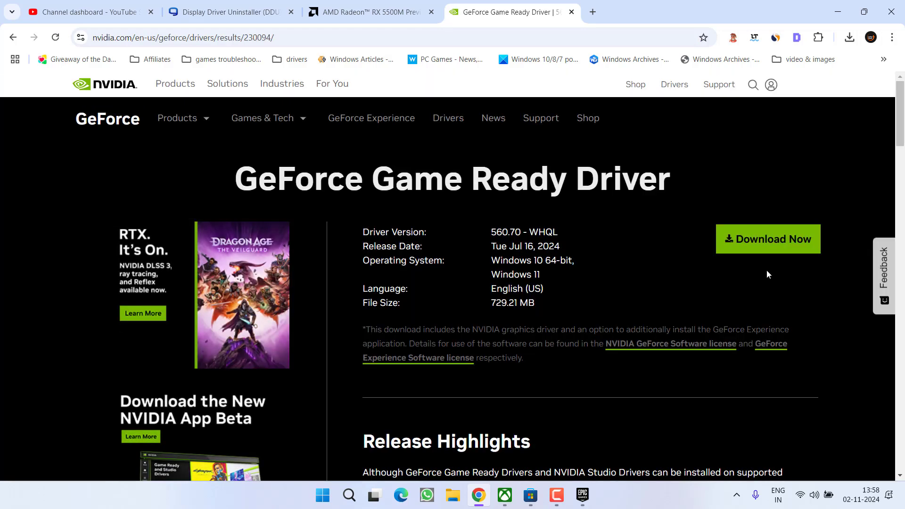
{"action": "left_click", "coordinate": [768, 239]}
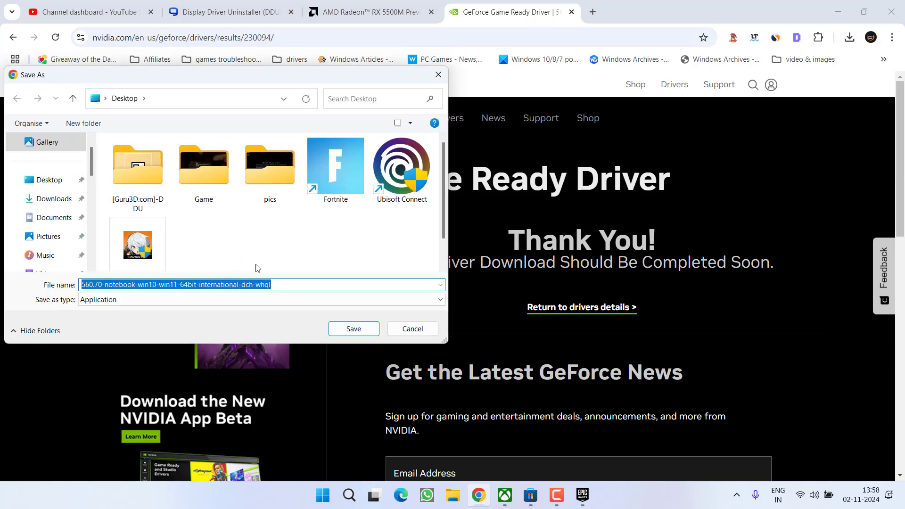
{"action": "left_click", "coordinate": [353, 329]}
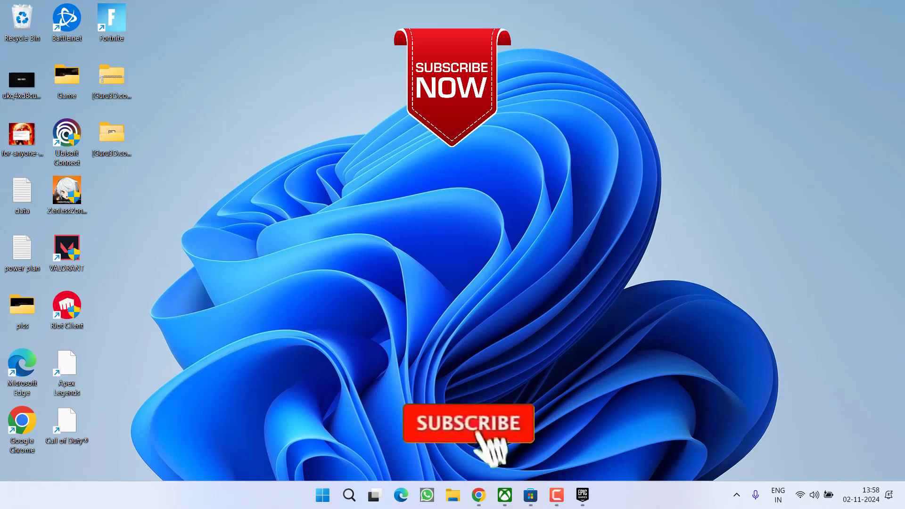
{"action": "left_click", "coordinate": [468, 424]}
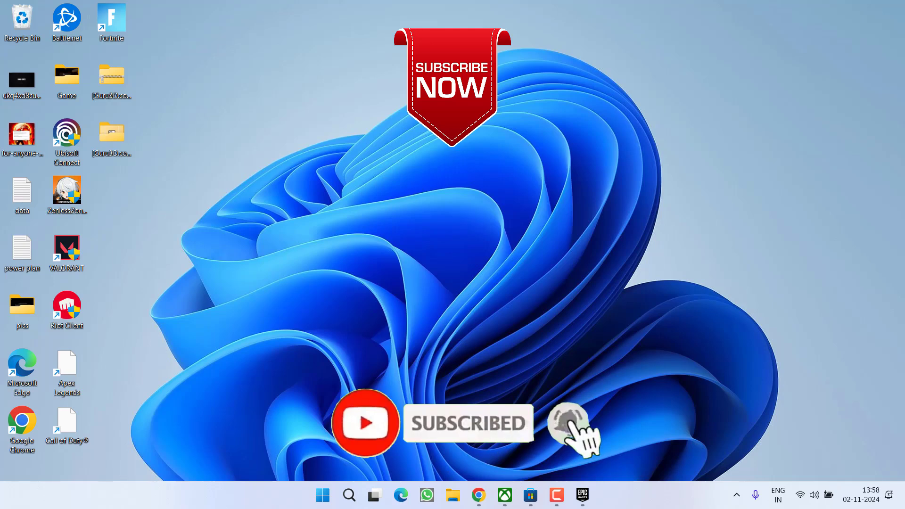